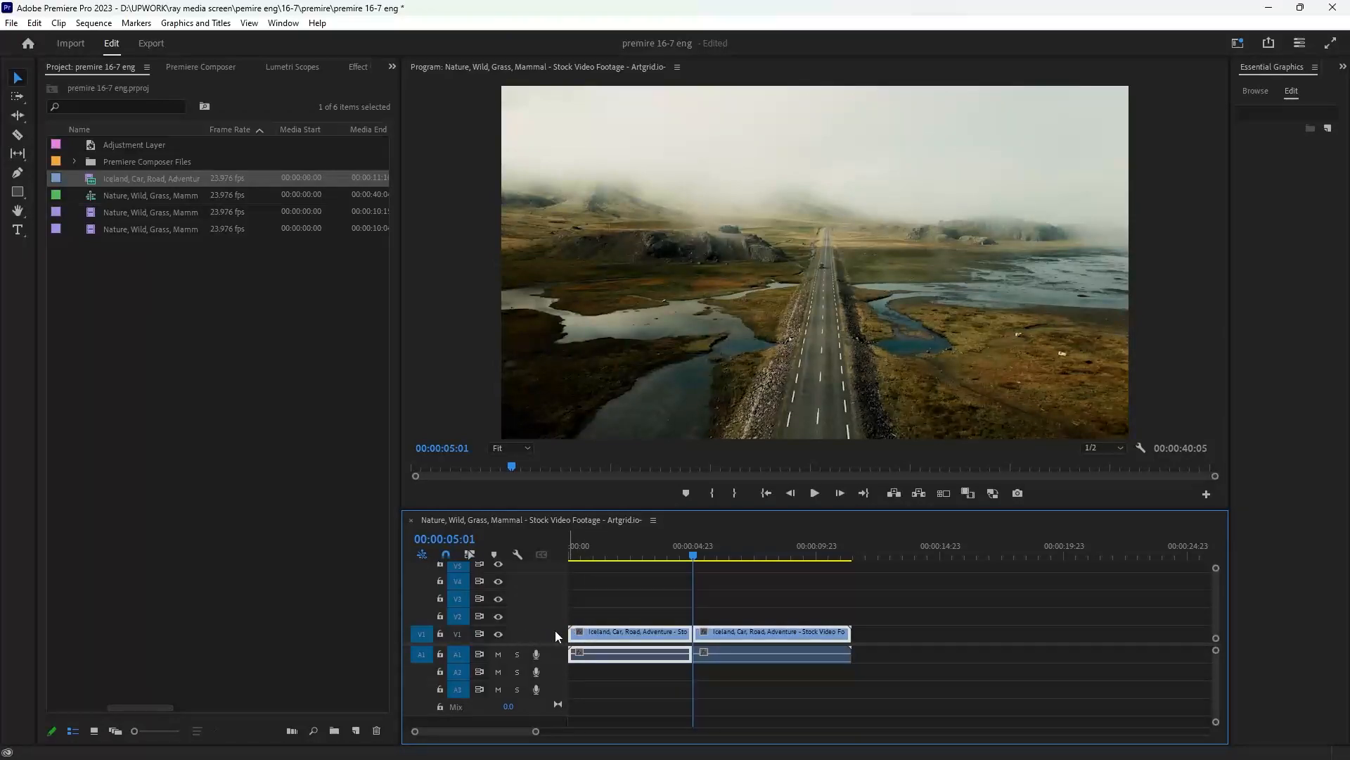
mouse_move(532, 638)
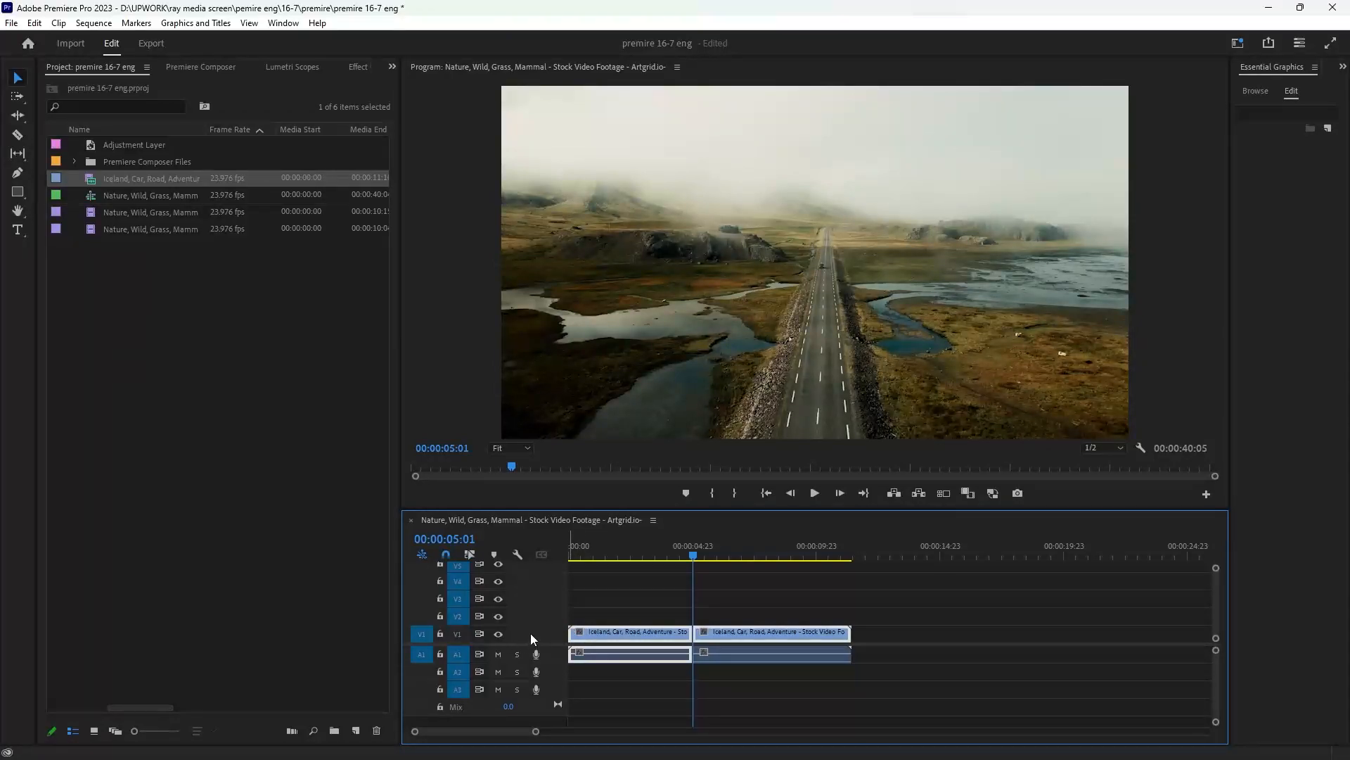
mouse_move(518, 555)
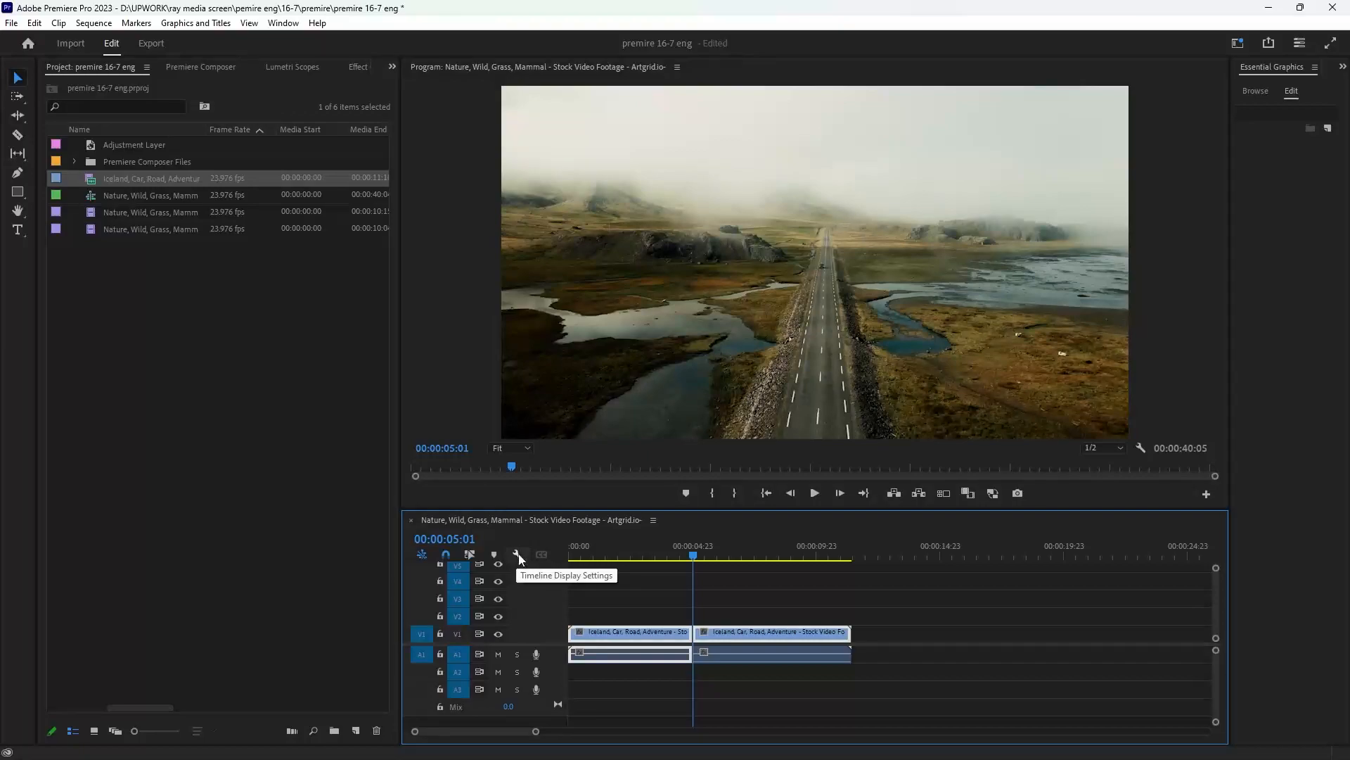
Step: Expand all timeline tracks from the Timeline Display Settings wrench menu
click(518, 555)
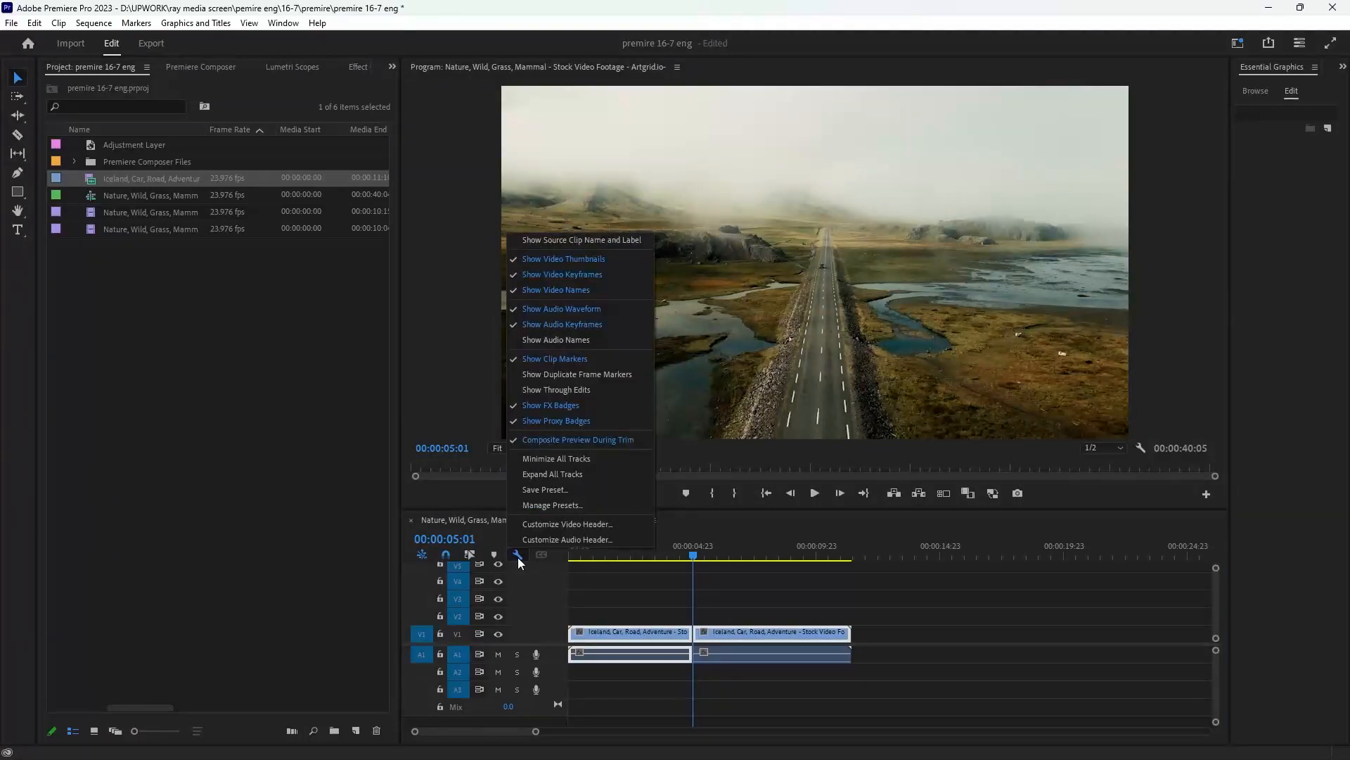
mouse_move(552, 474)
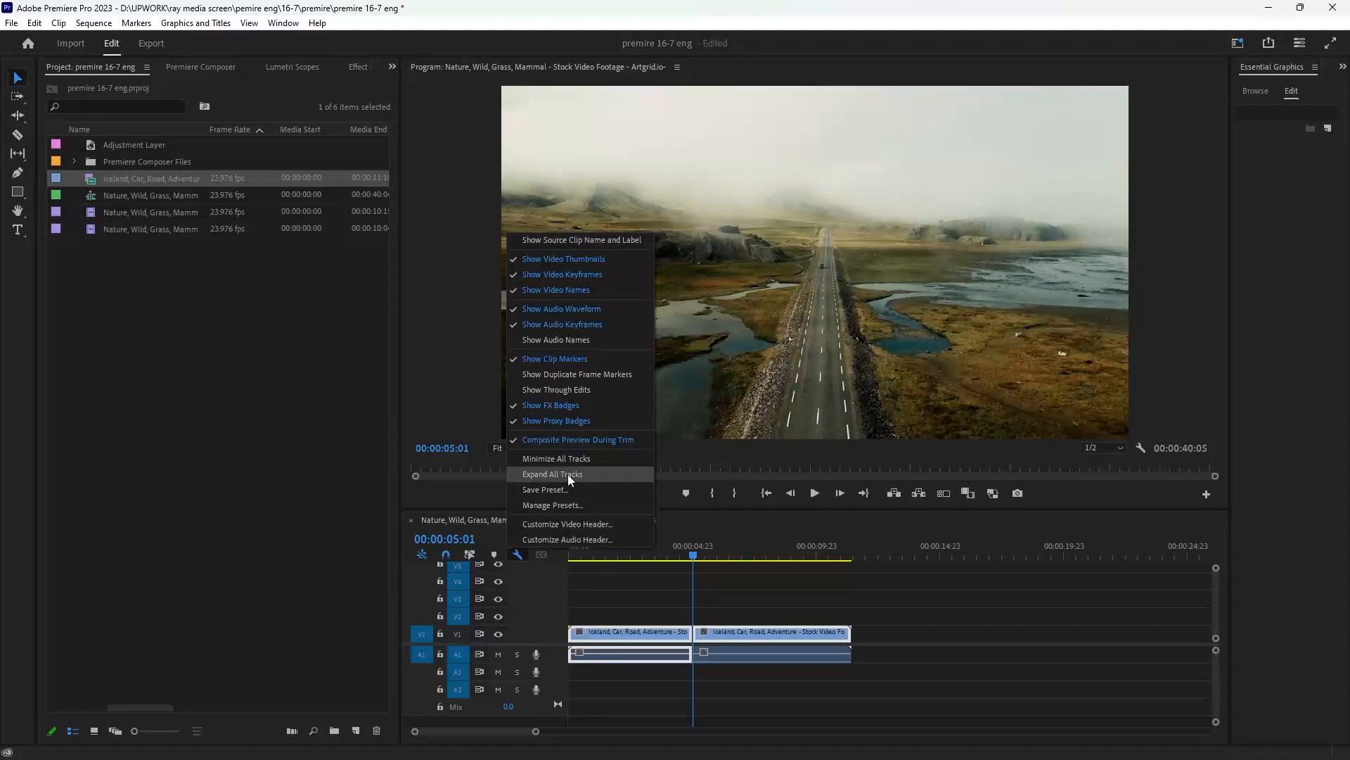
click(552, 474)
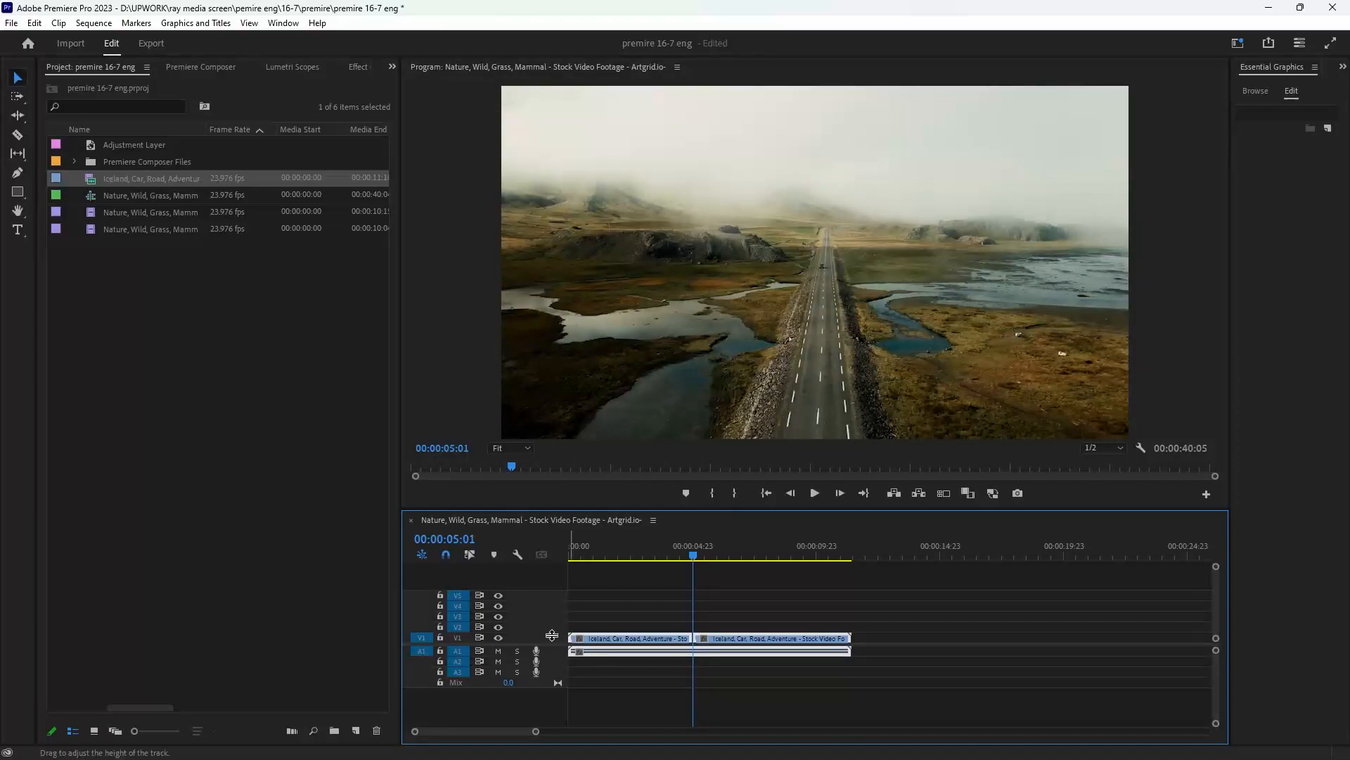
mouse_move(552, 644)
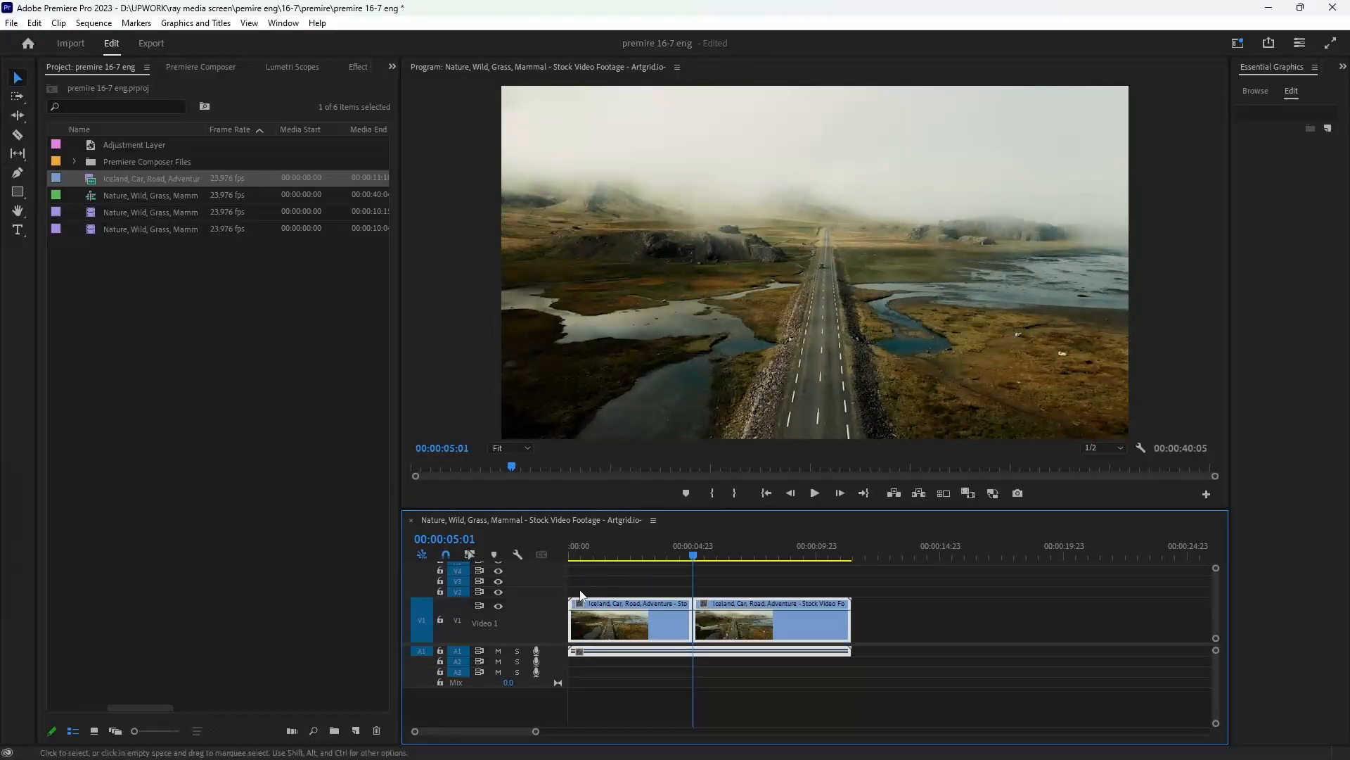
Step: Switch both Iceland clips to show their Time Remapping > Speed line
click(612, 556)
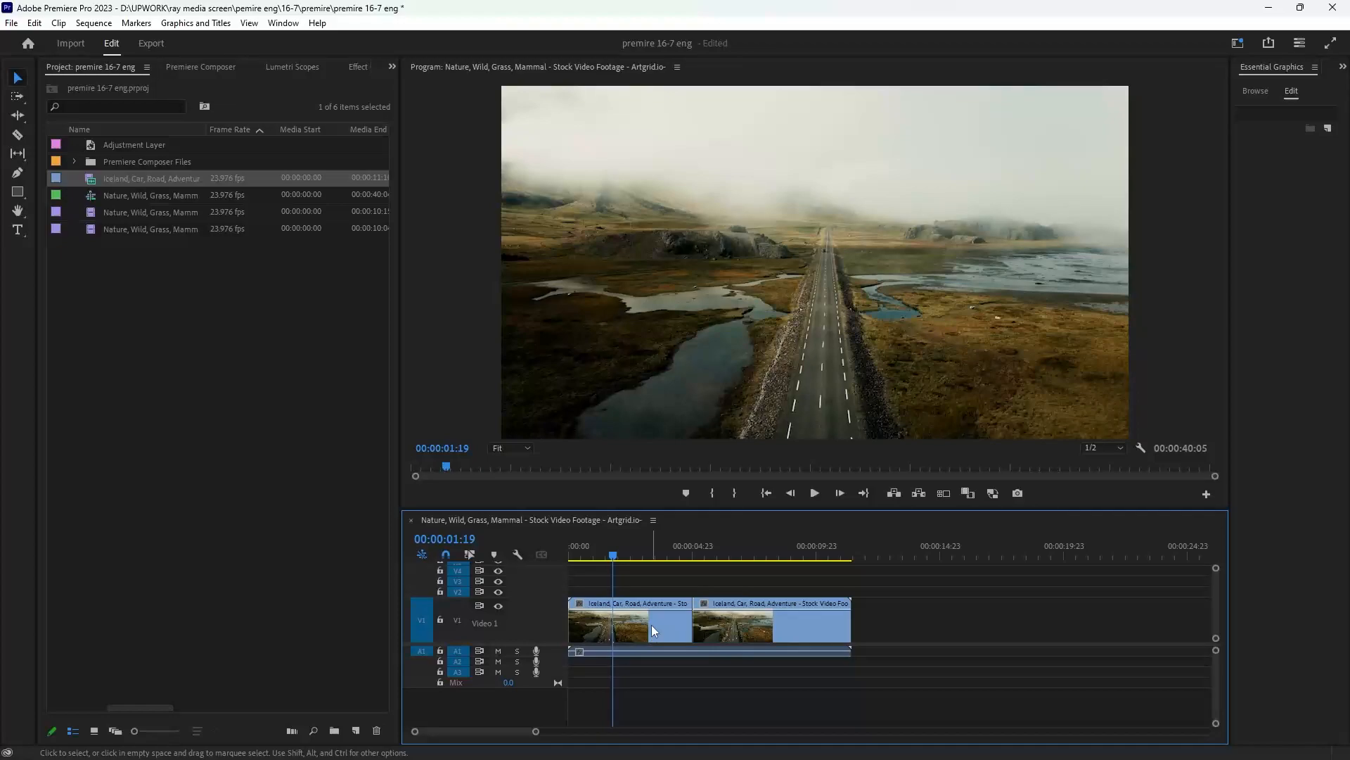
right_click(653, 628)
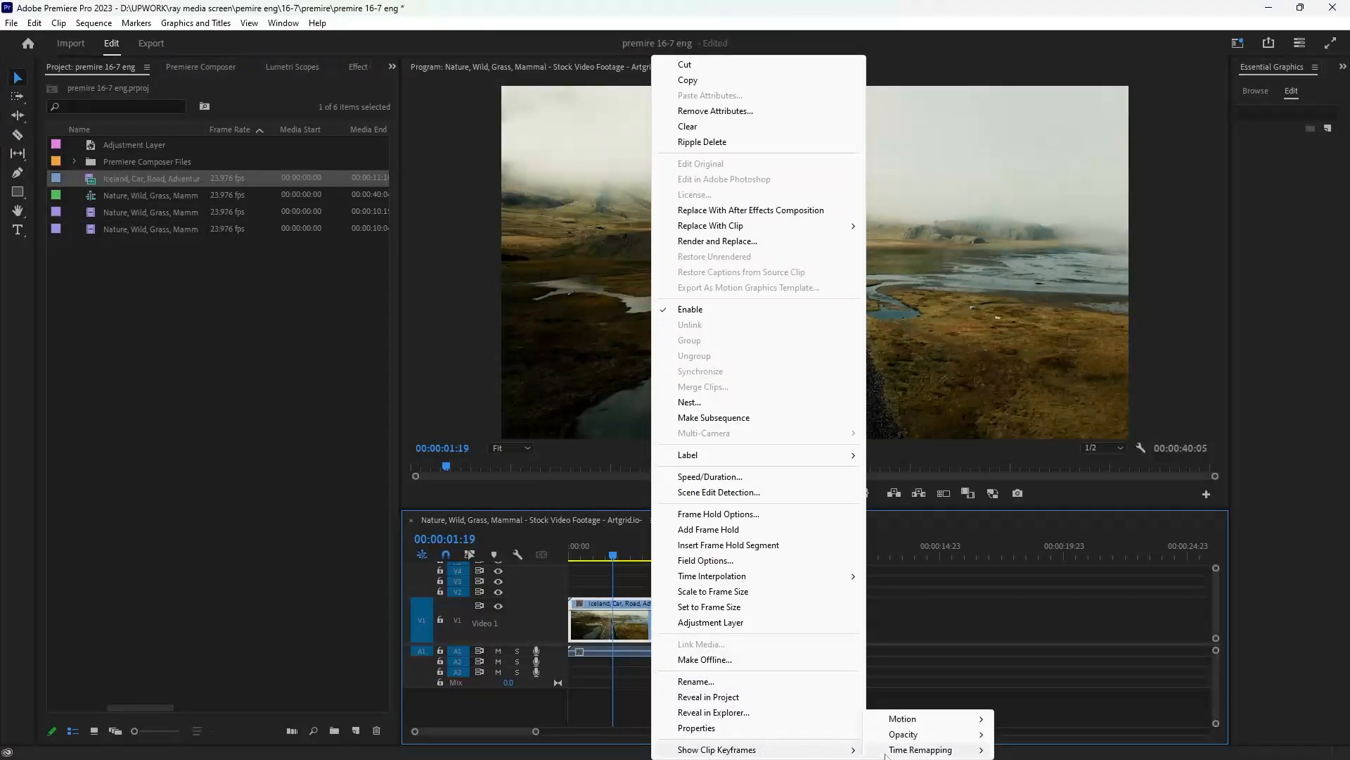
mouse_move(921, 749)
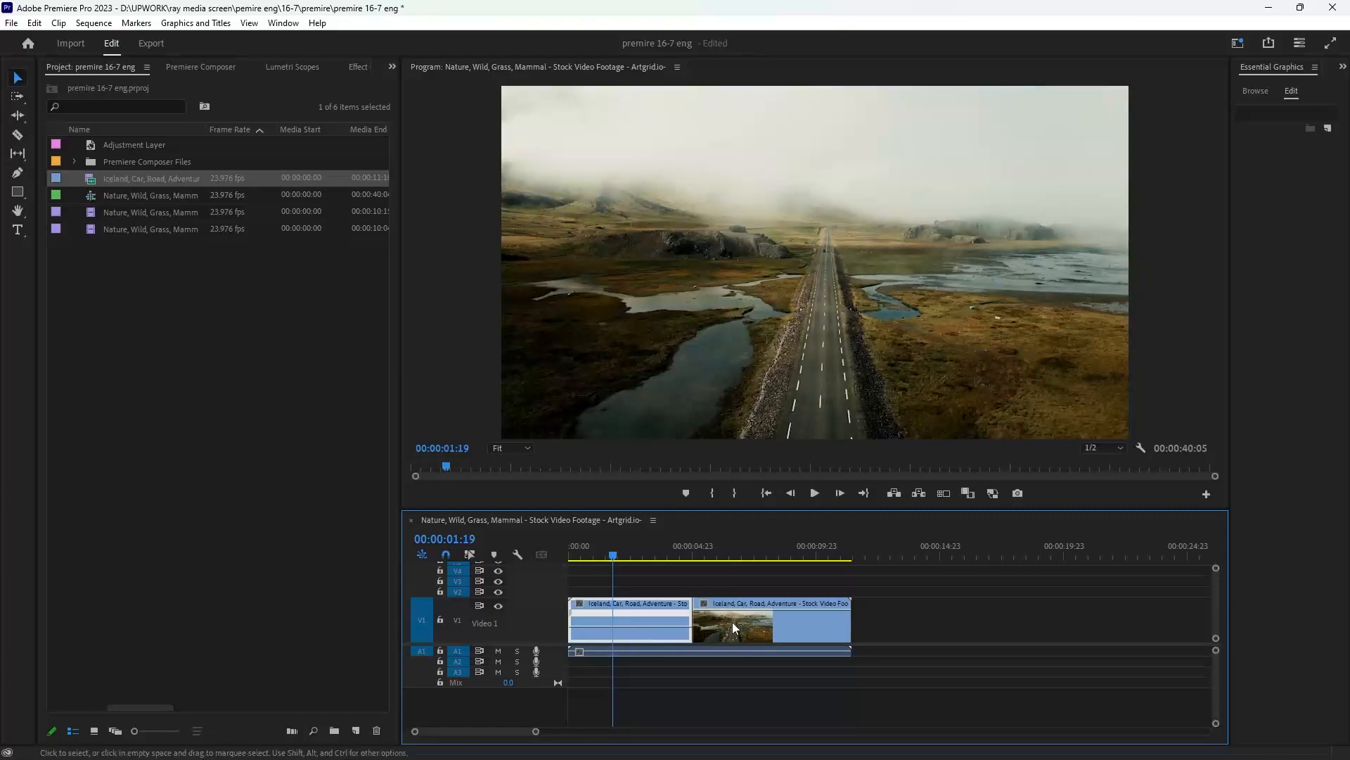
click(735, 628)
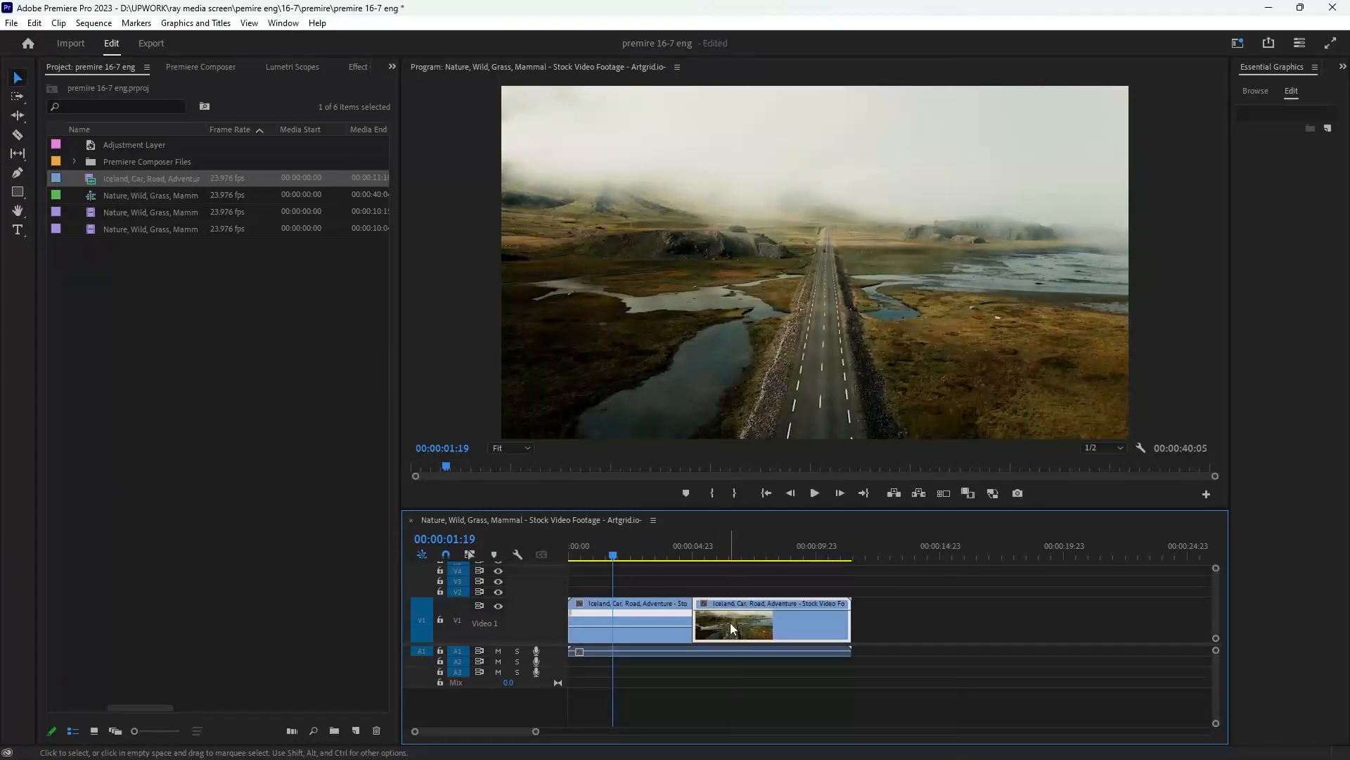
right_click(732, 628)
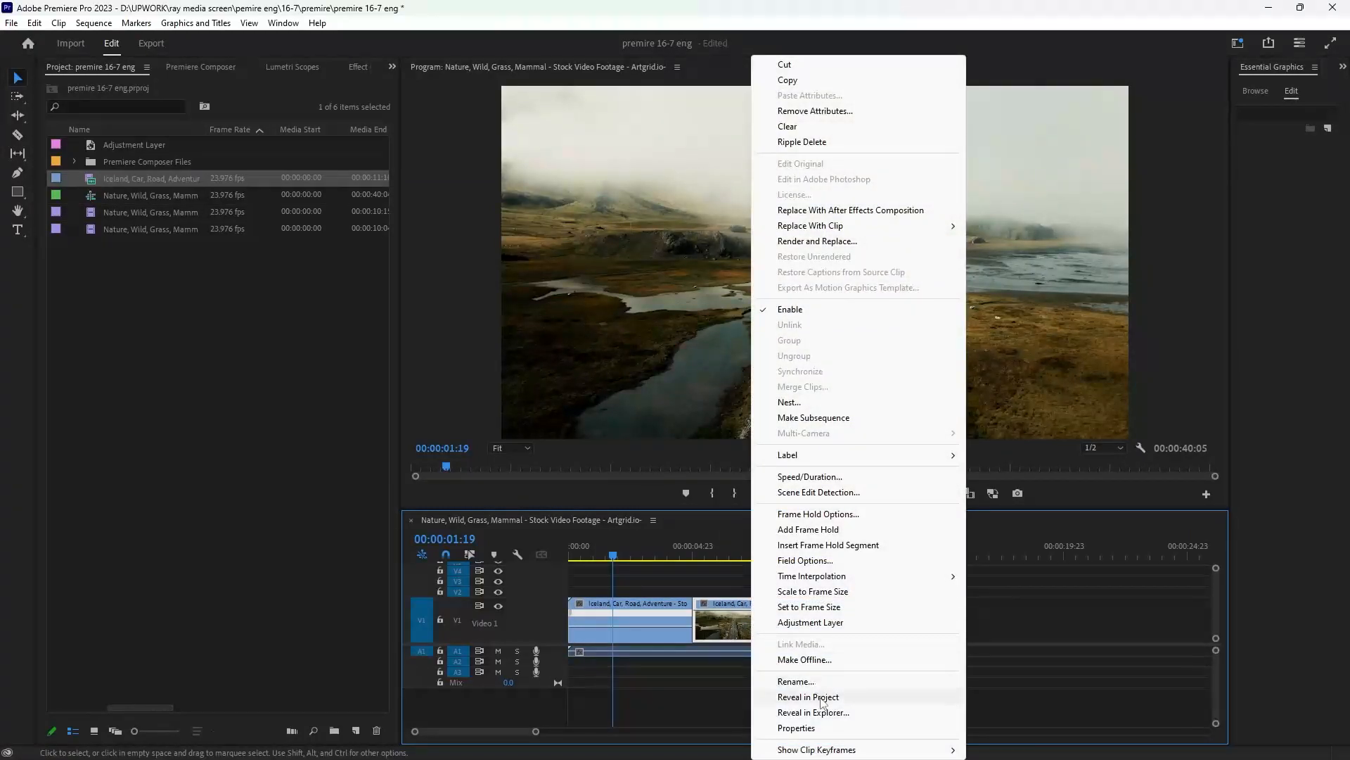
mouse_move(817, 749)
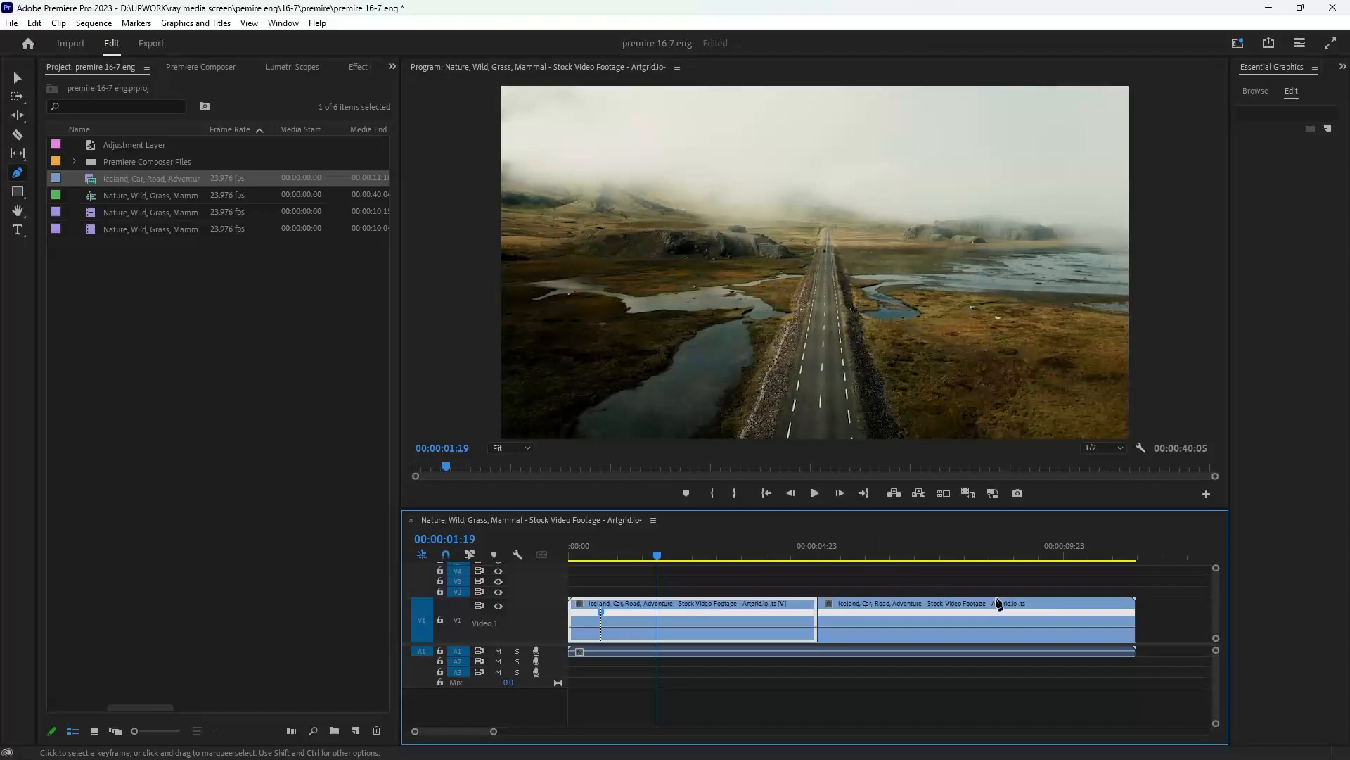
Step: Add a speed keyframe near the end of the second Iceland clip
click(994, 605)
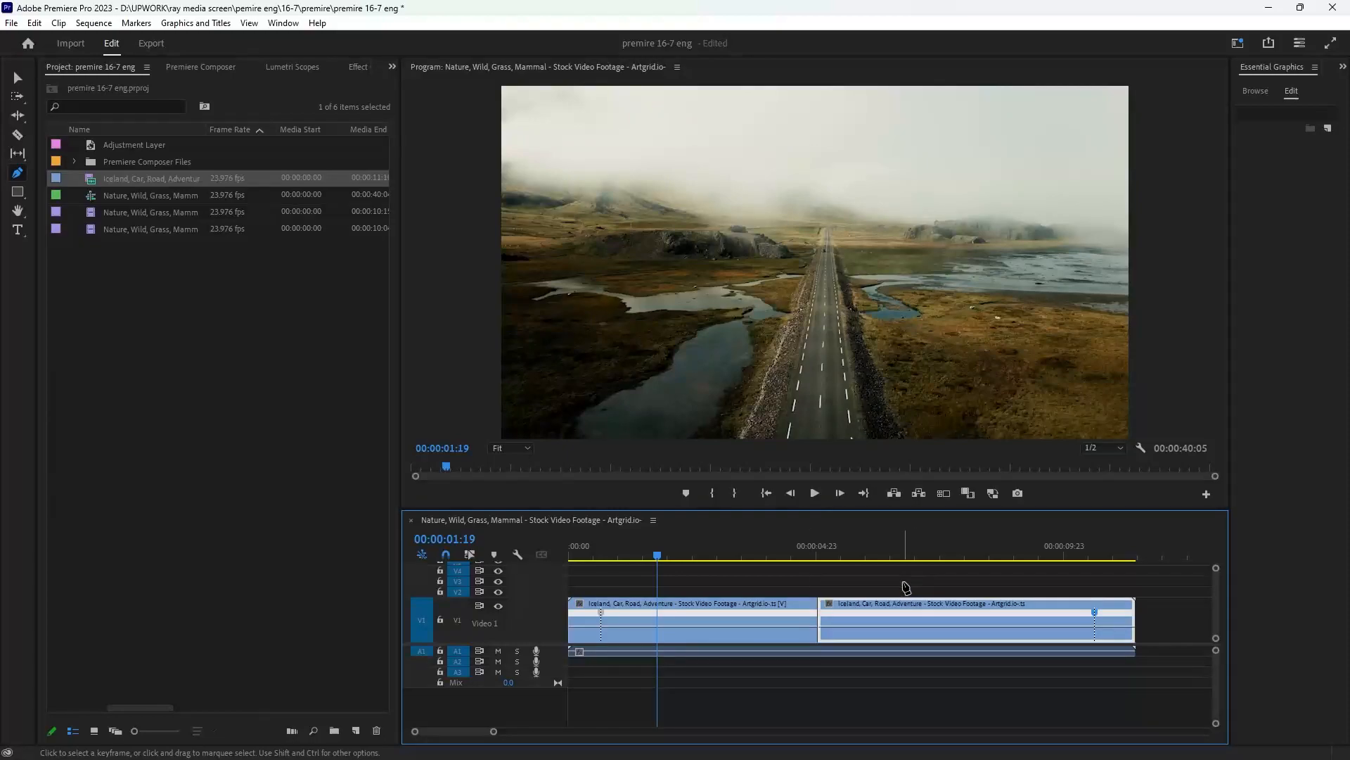
mouse_move(770, 627)
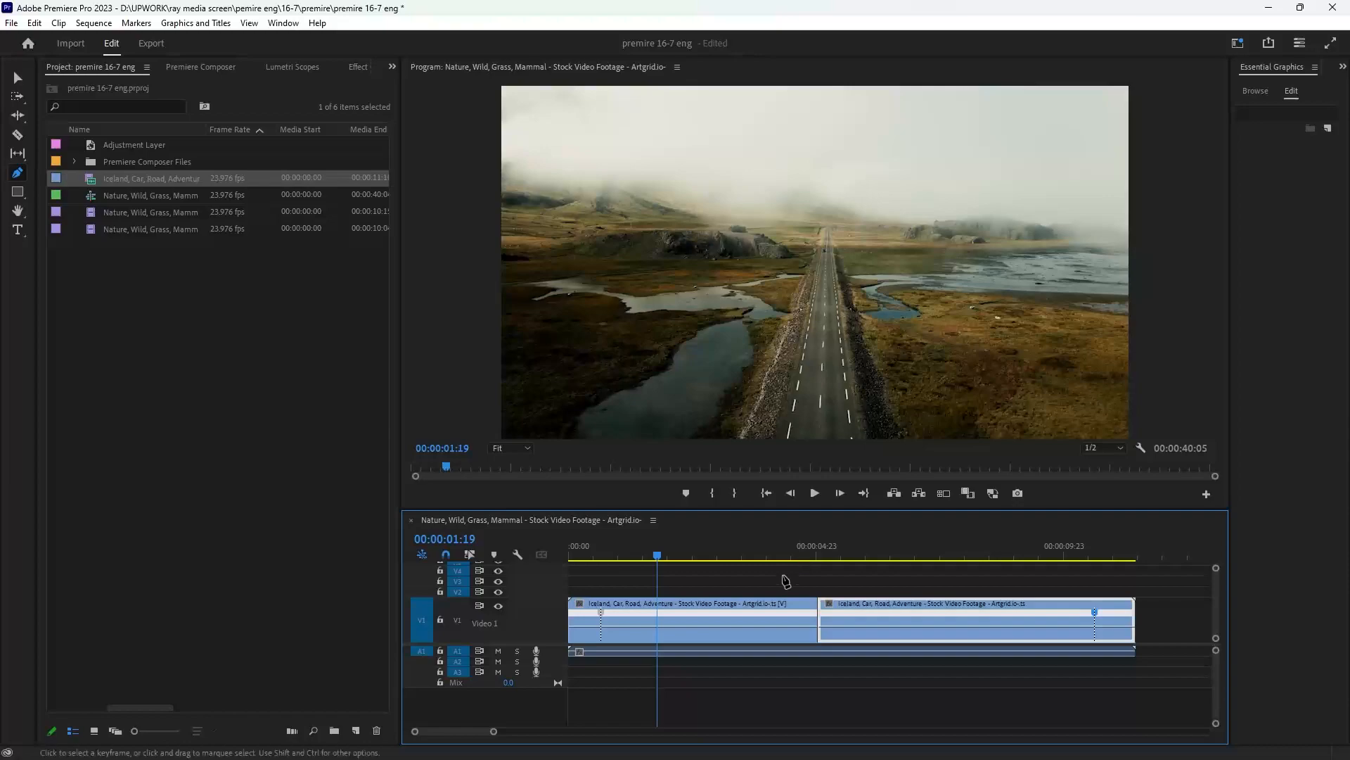
mouse_move(15, 78)
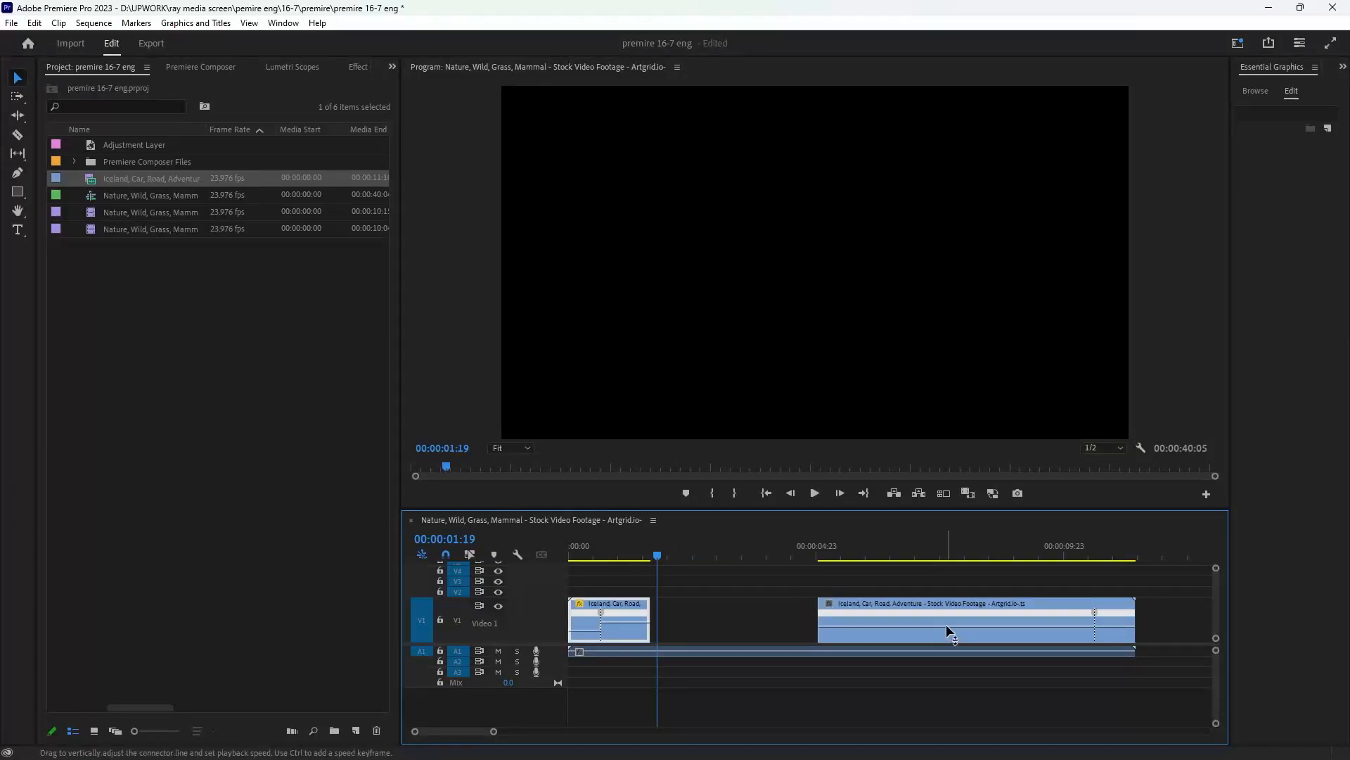
Step: Speed up the first clip's opening and drag keyframes apart into smooth ramps on both clips
drag(976, 628, 976, 618)
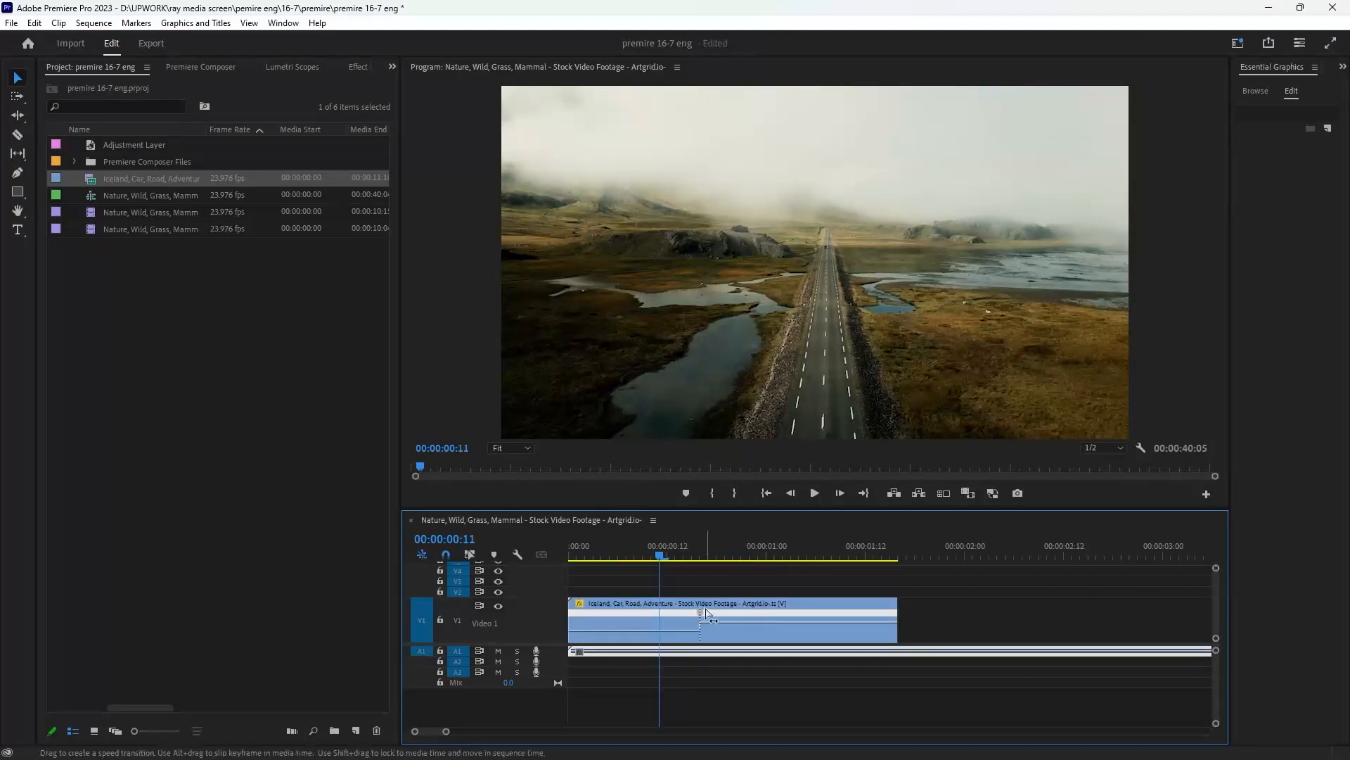
drag(702, 613, 766, 618)
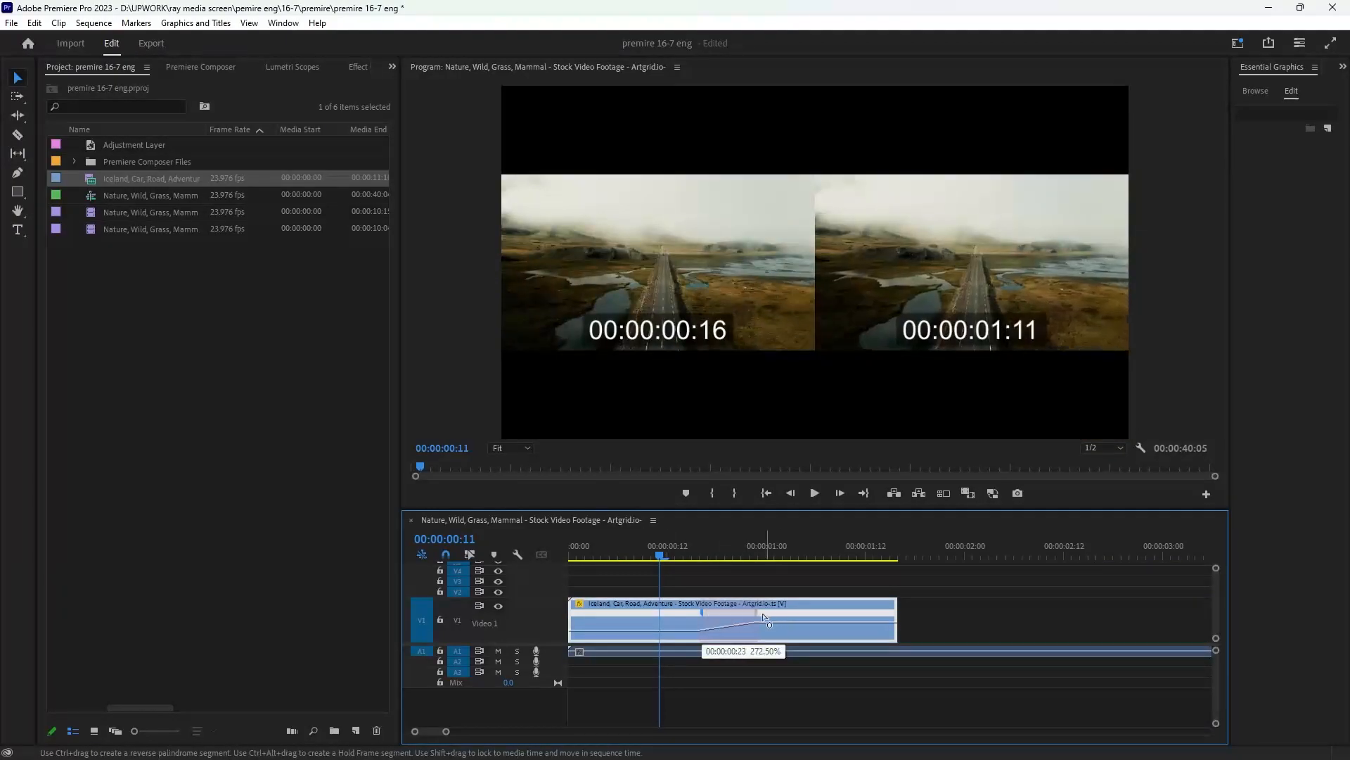
drag(763, 618, 779, 620)
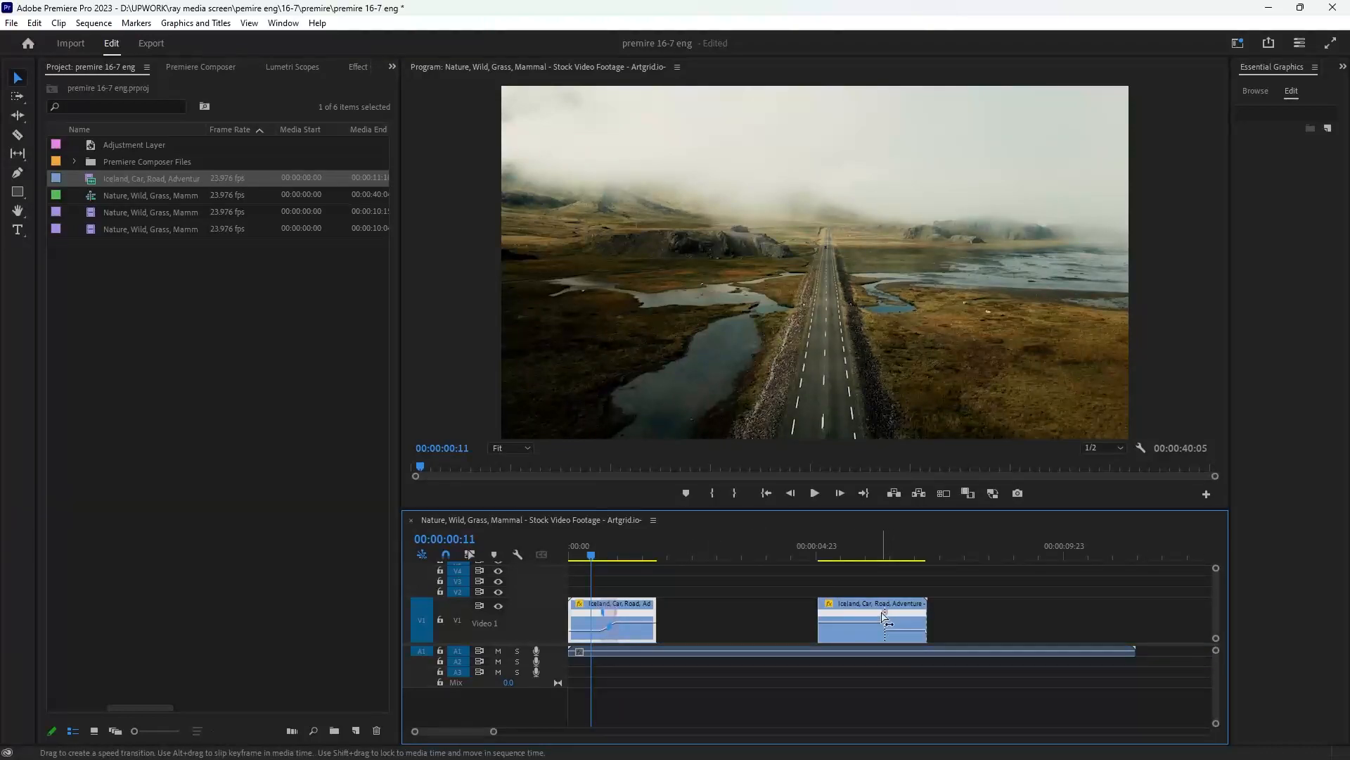
drag(909, 620, 857, 626)
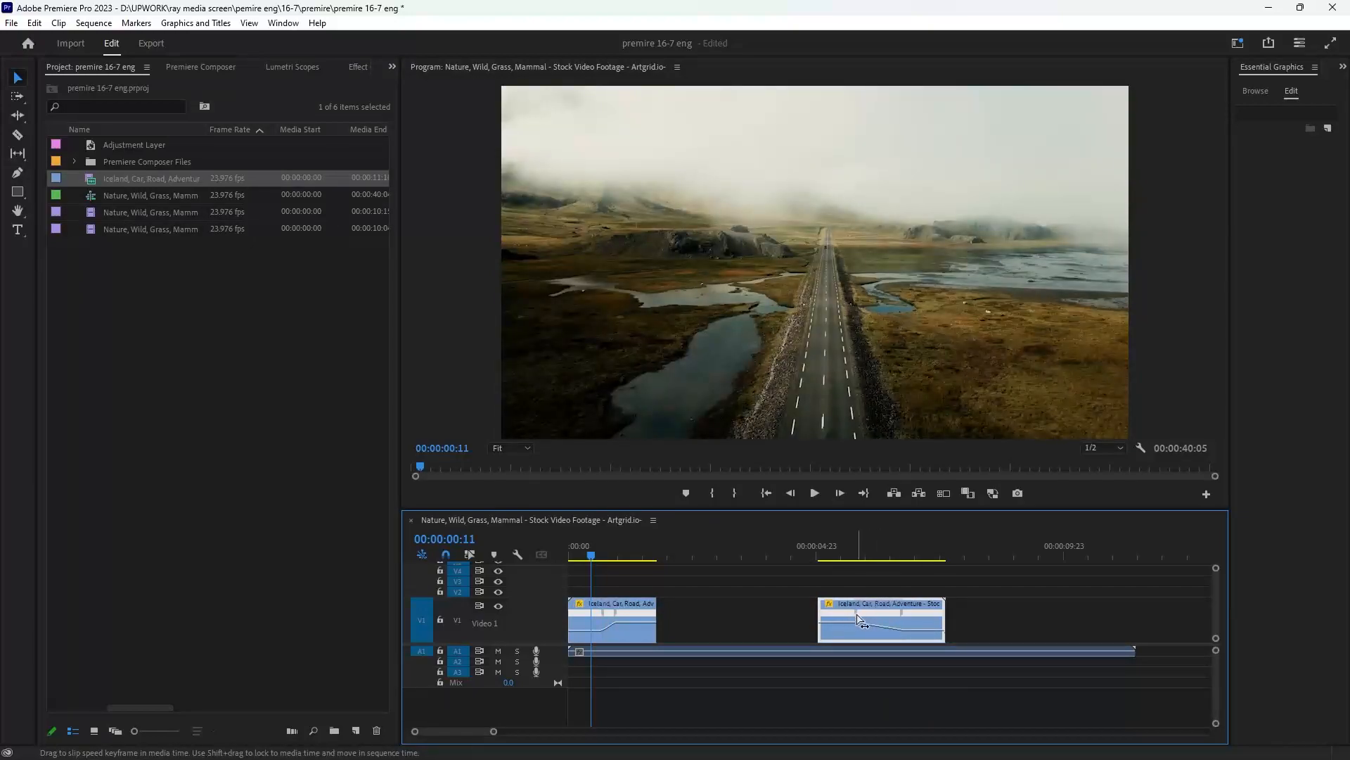
click(861, 555)
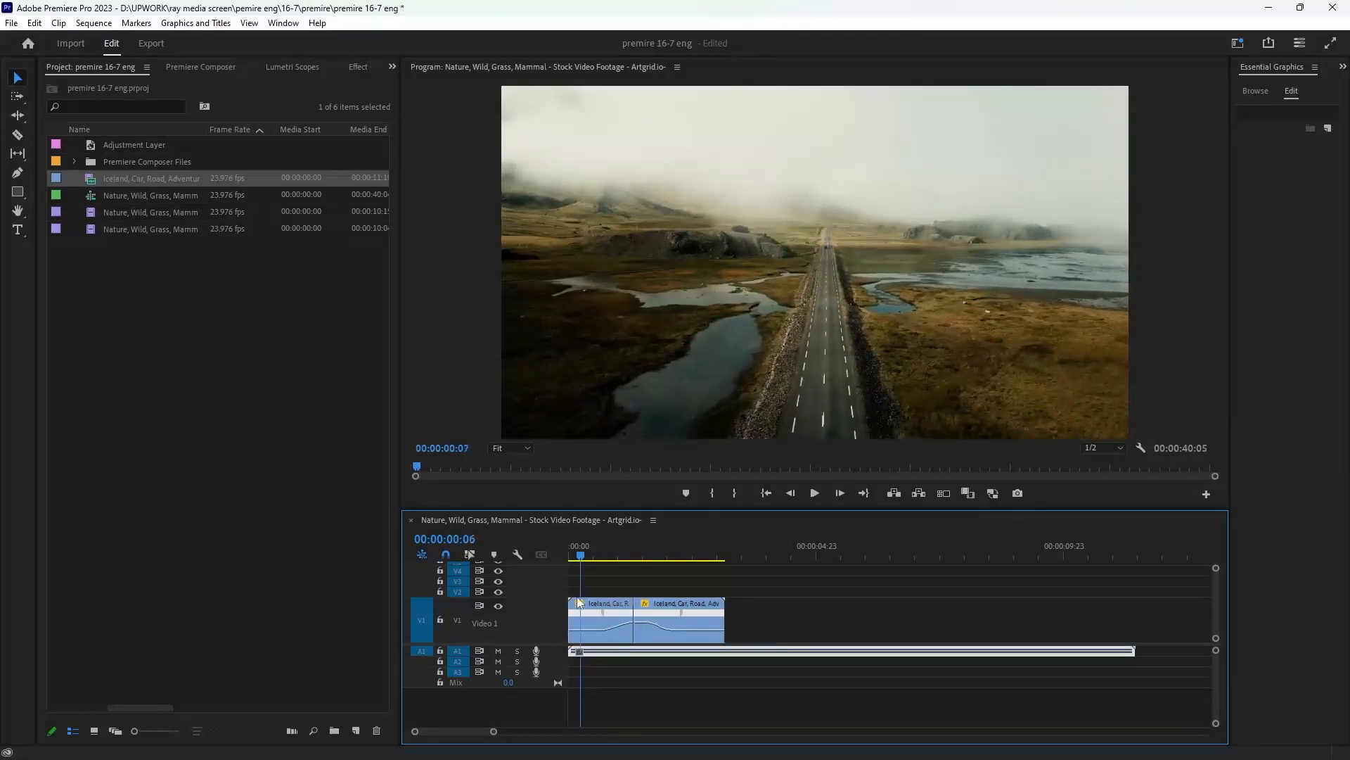
Step: Butt the second Iceland clip against the first and play the sequence from the start
click(814, 493)
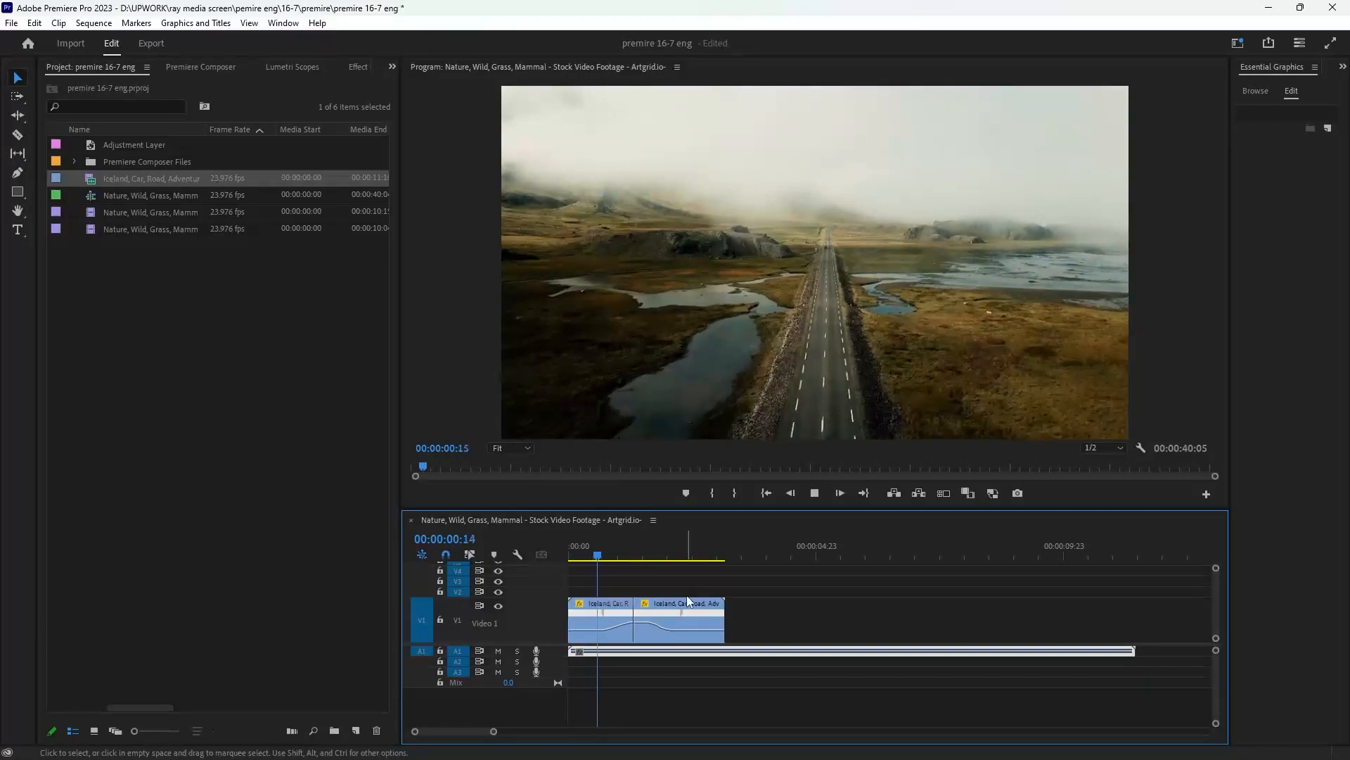
click(692, 555)
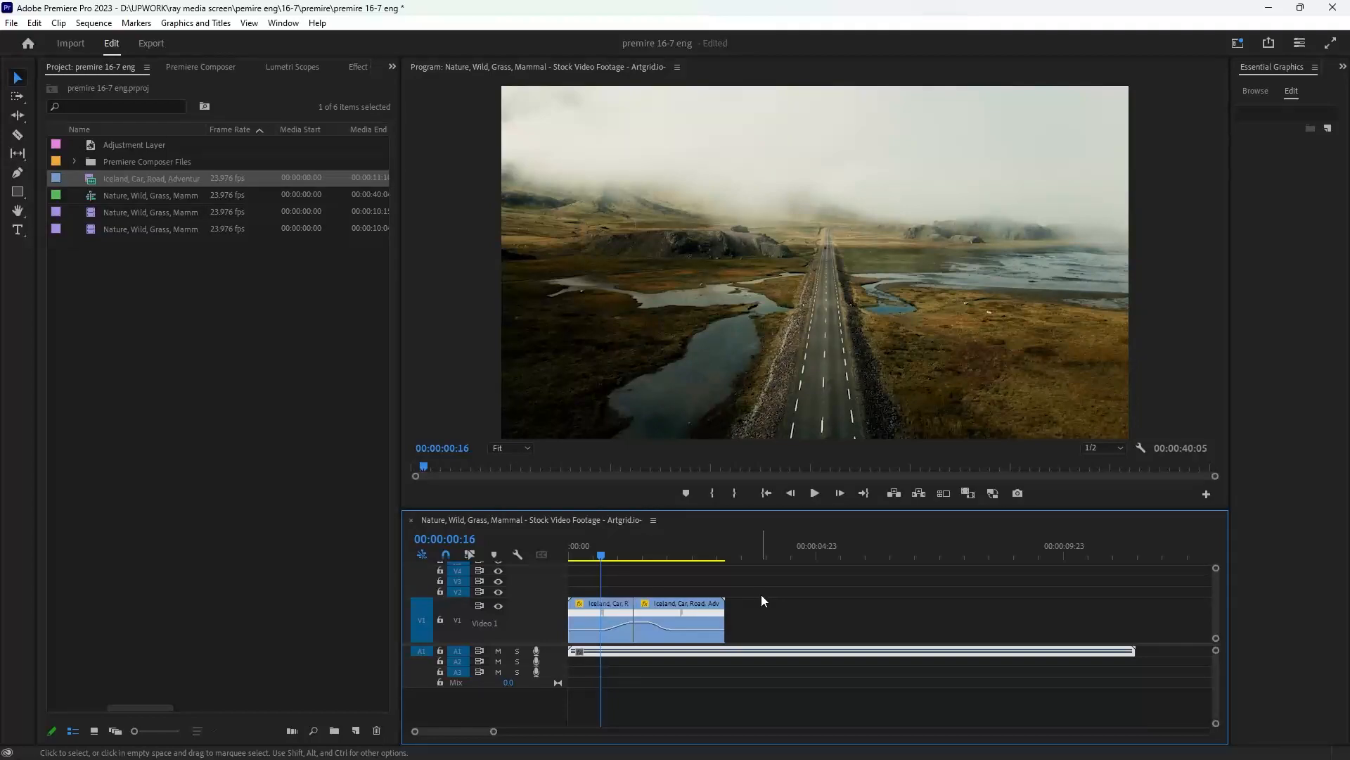
Step: Create a 1920×1080 adjustment layer on V2 and trim it to span the clip join
right_click(356, 348)
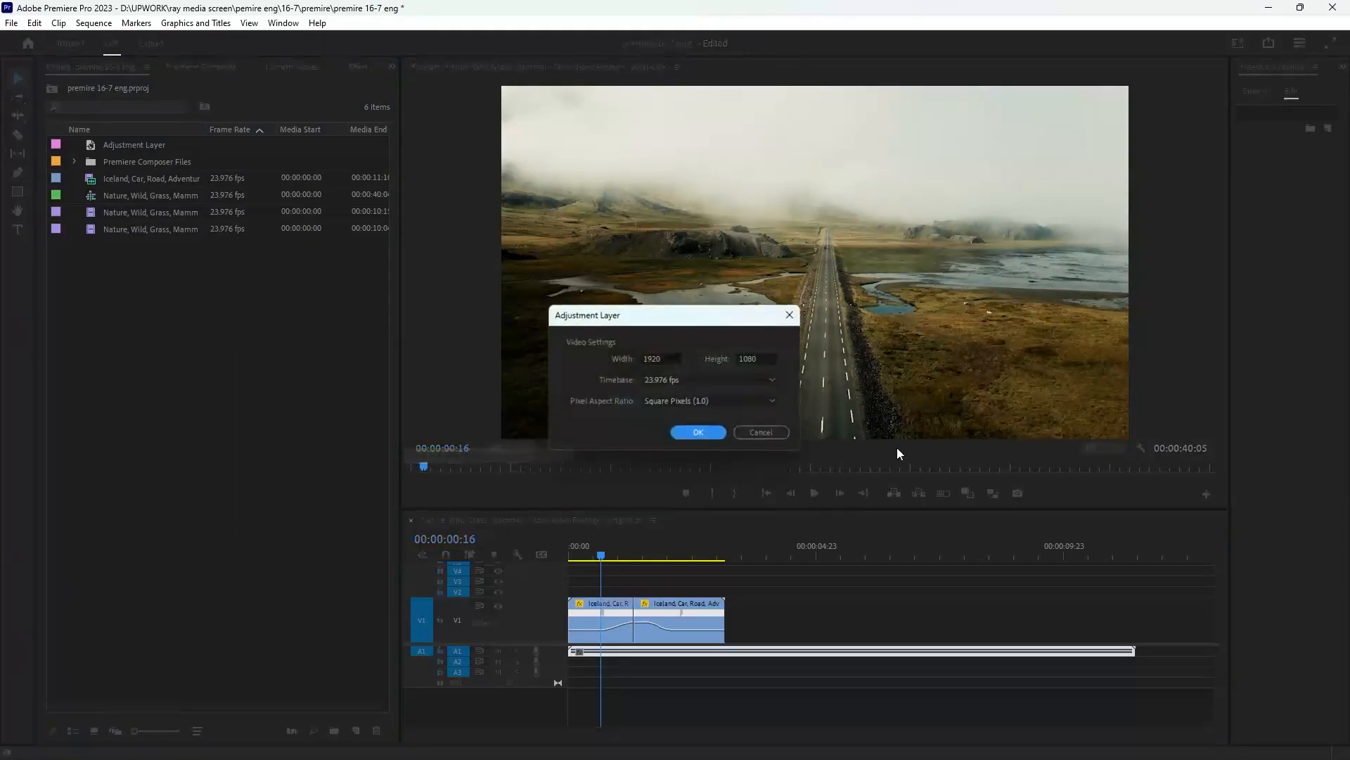
click(698, 432)
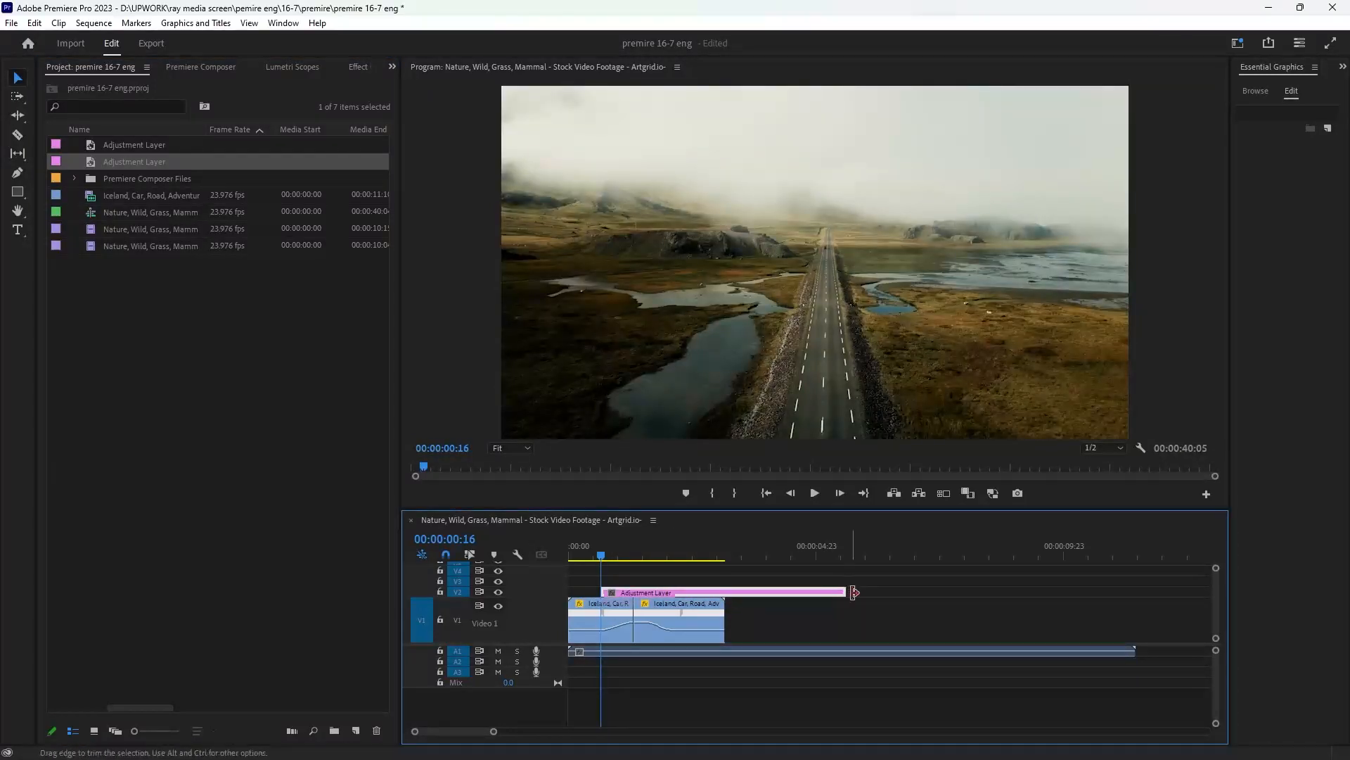
drag(852, 591, 678, 592)
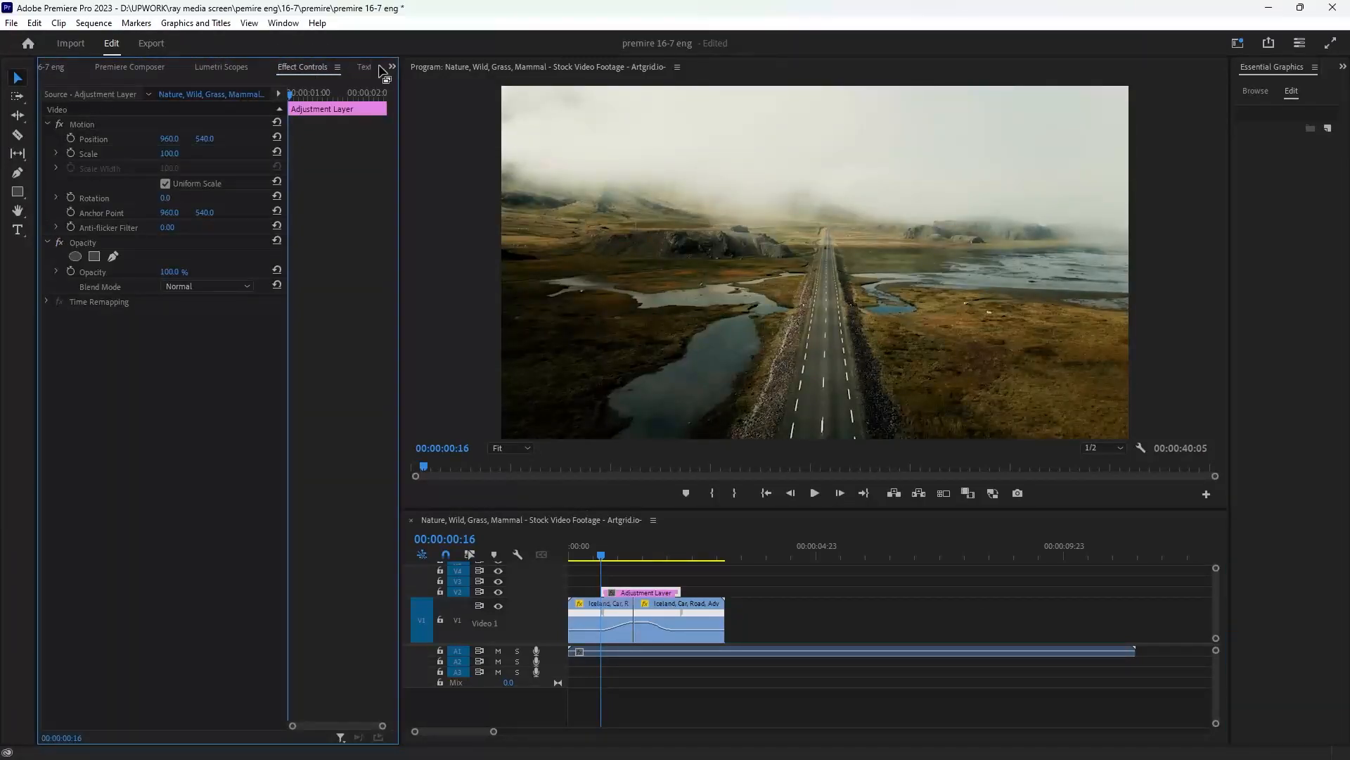
Step: Bring up the Effects panel and search 'dire' to reveal Directional Blur
click(314, 67)
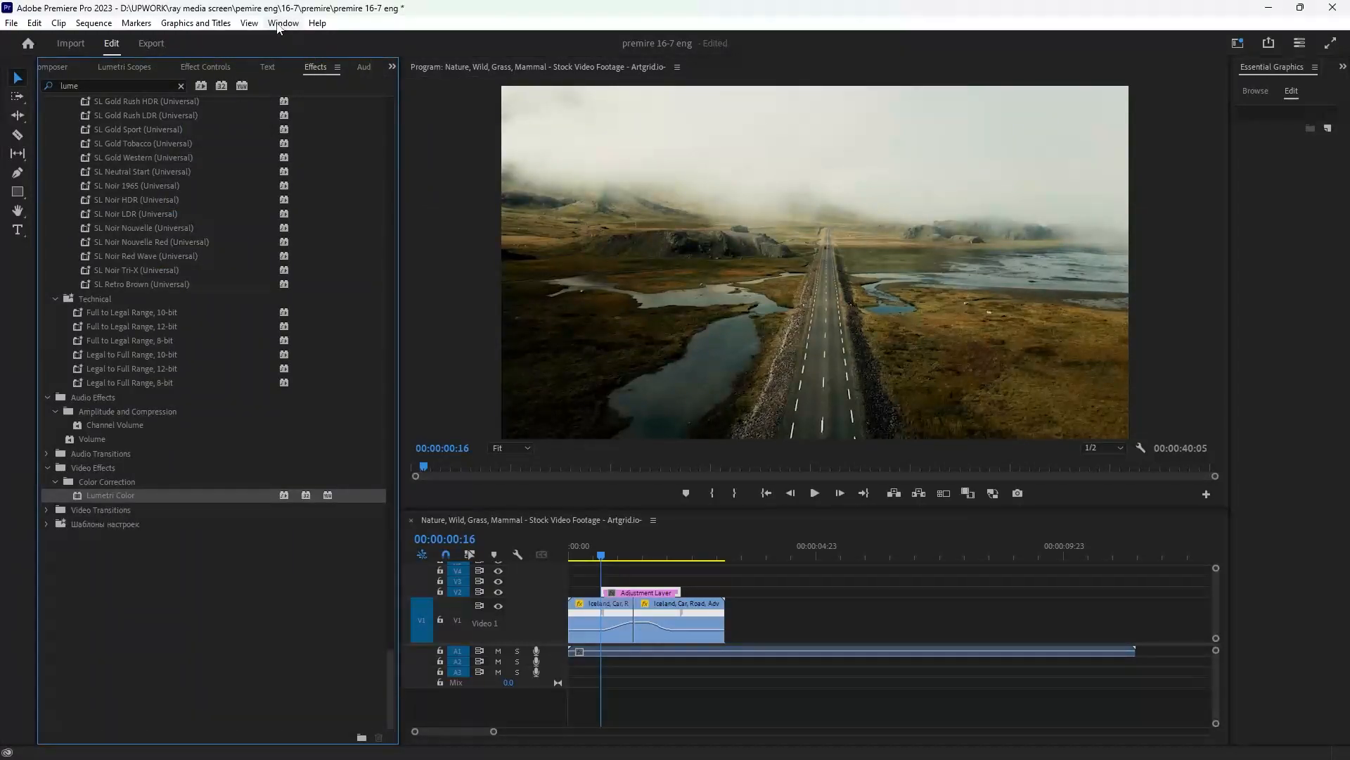
click(285, 23)
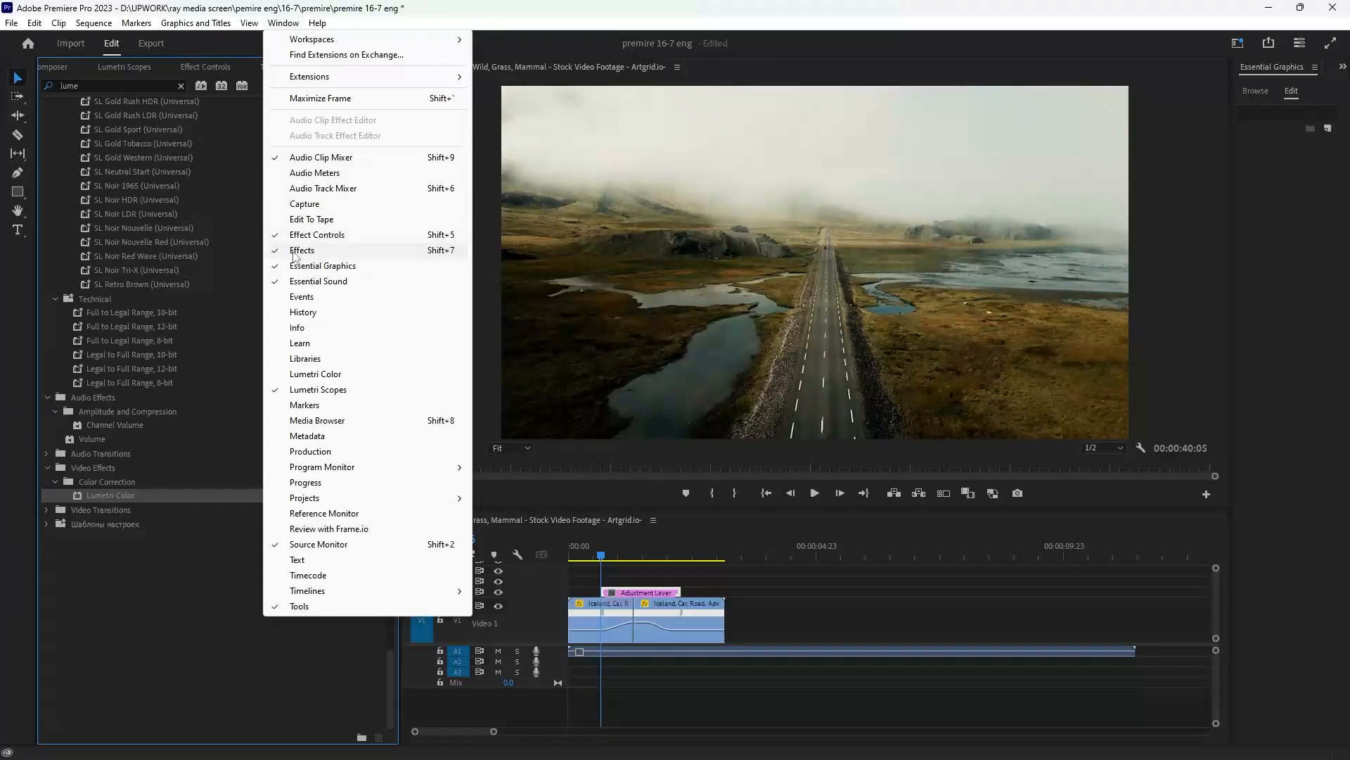
click(302, 249)
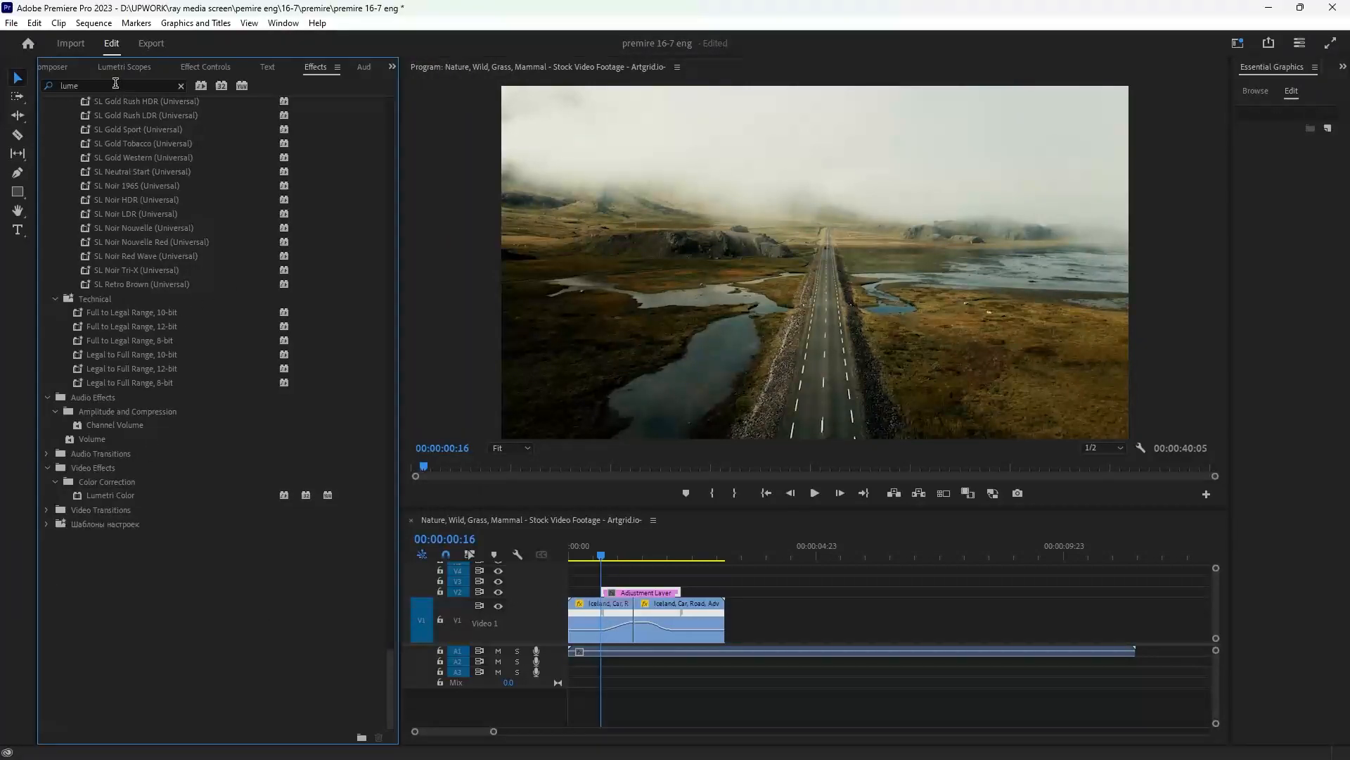
double_click(73, 85)
text(dire)
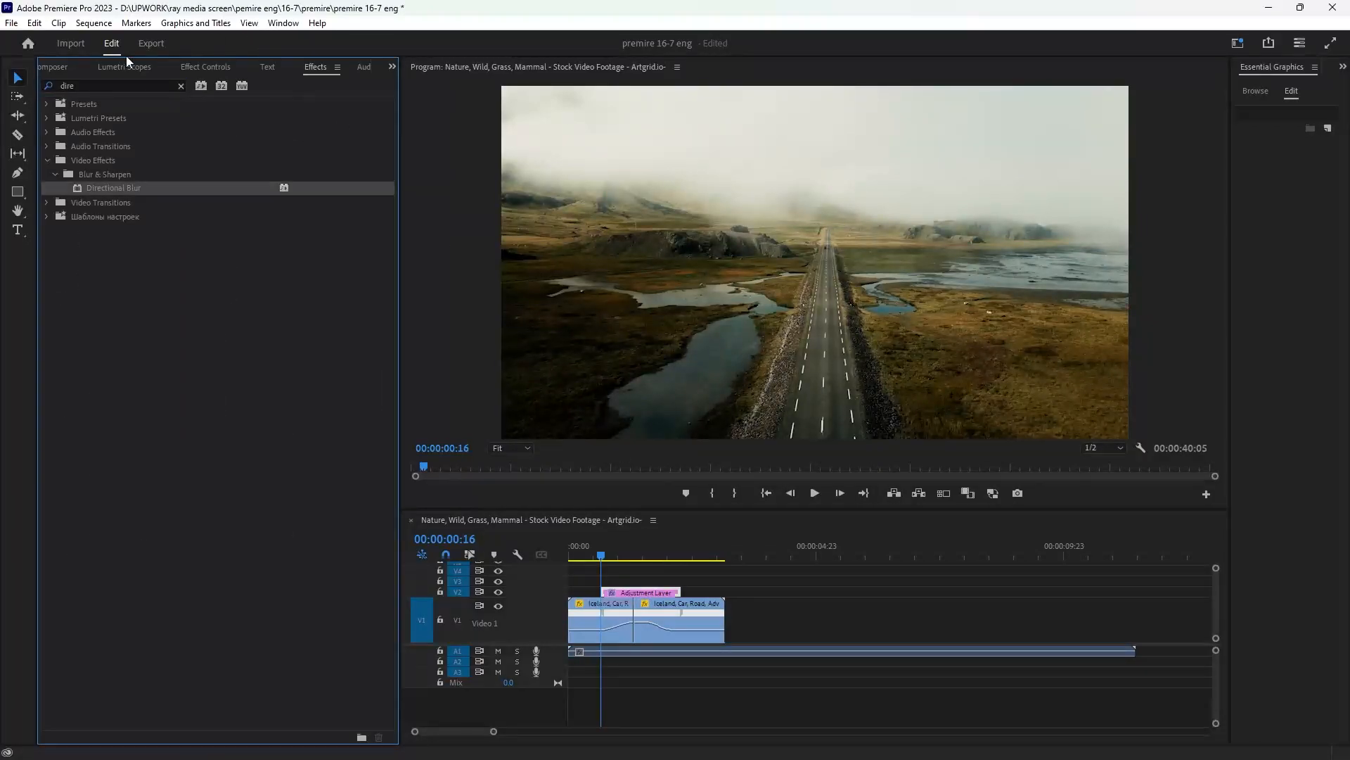
click(205, 66)
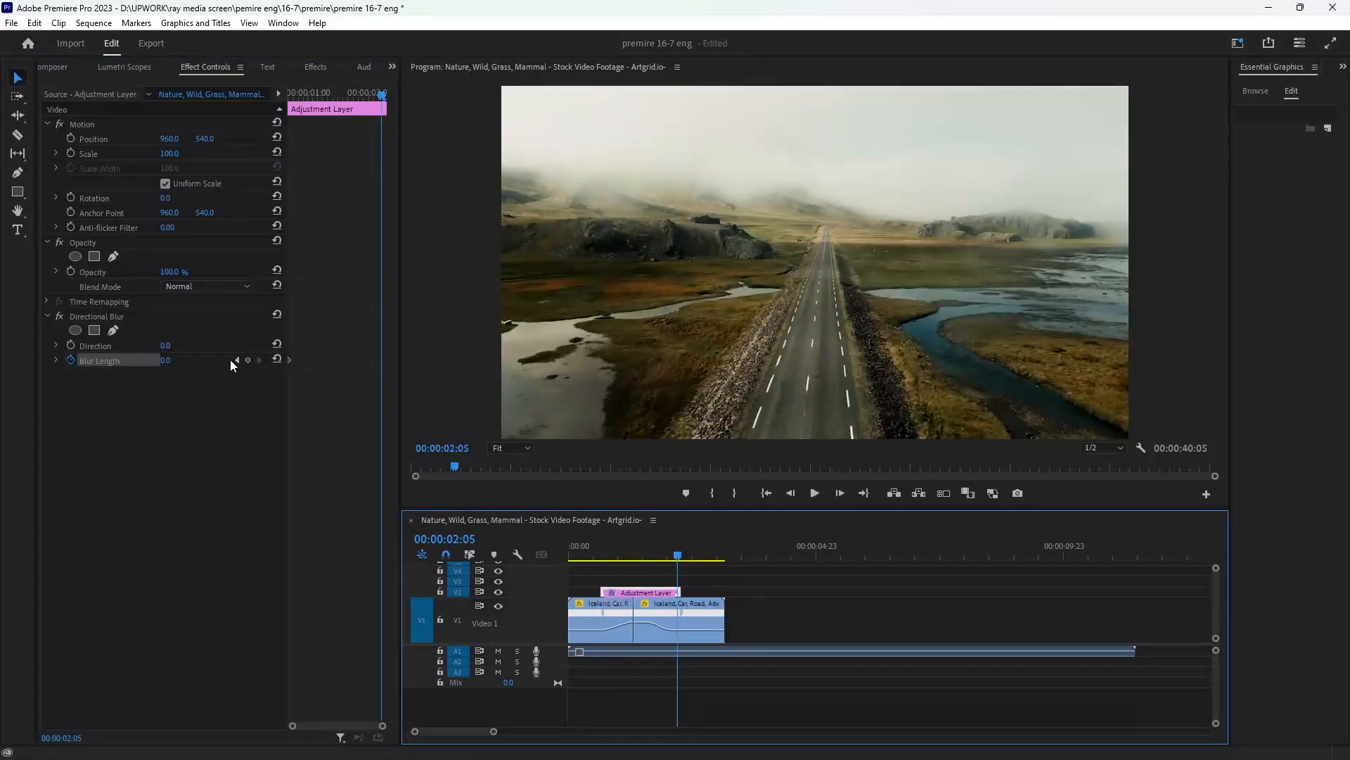
Step: Keyframe Blur Length, set Direction to 134°, and raise Blur Length to 4 at the midpoint
click(640, 555)
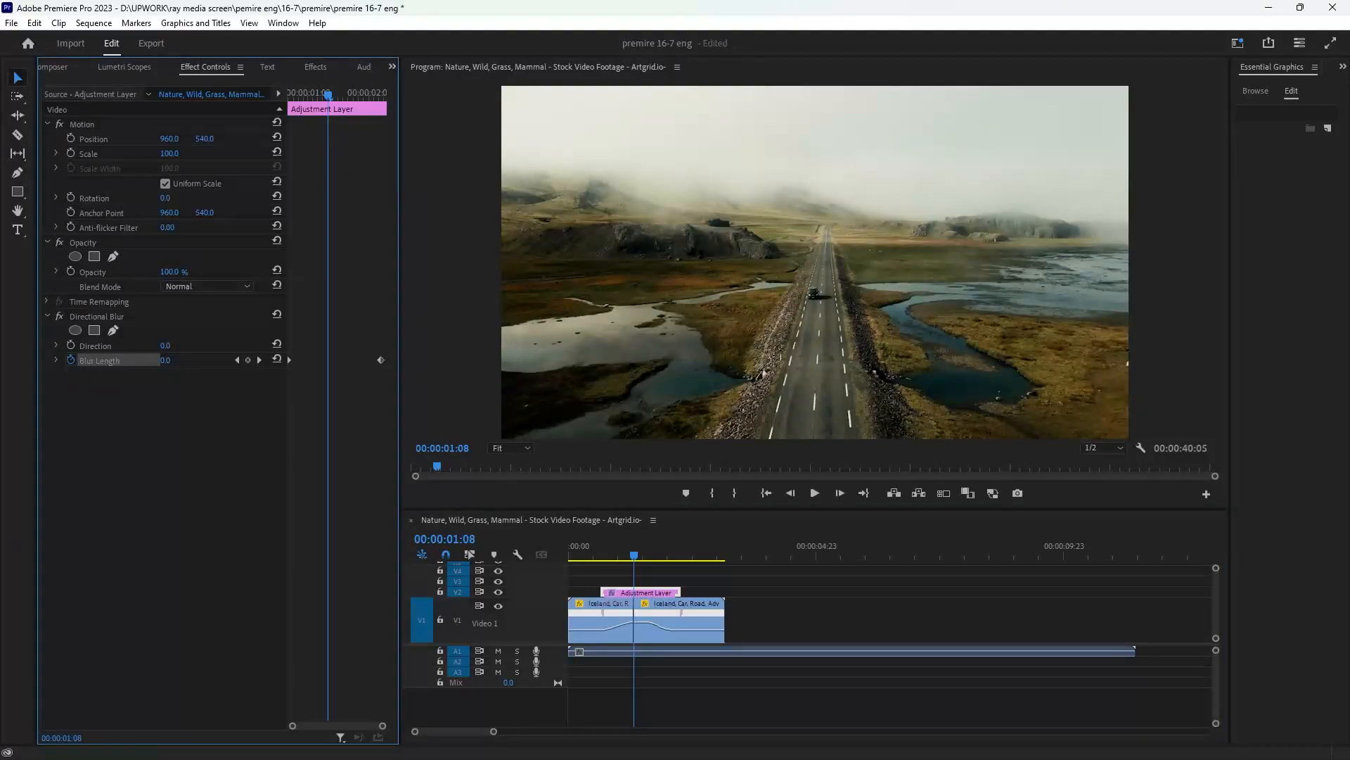
drag(165, 360, 185, 360)
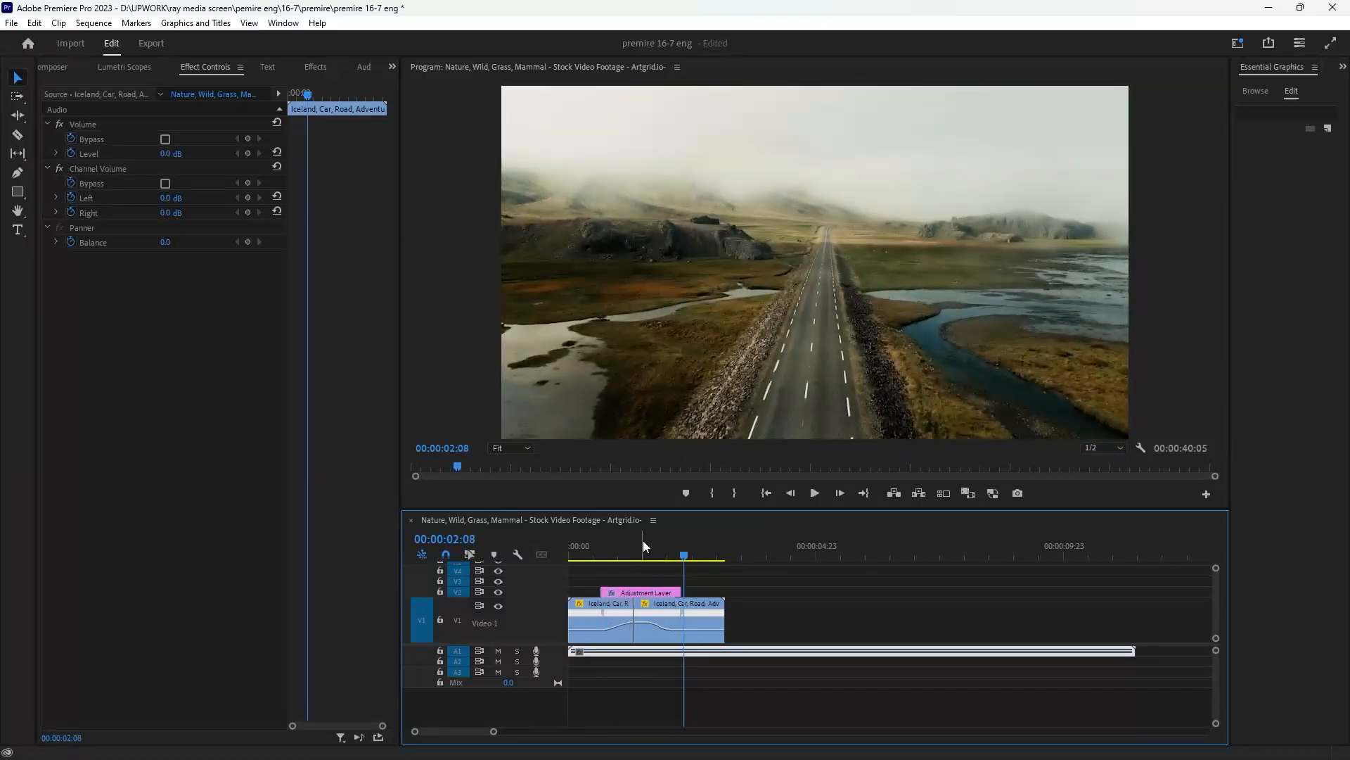
click(643, 593)
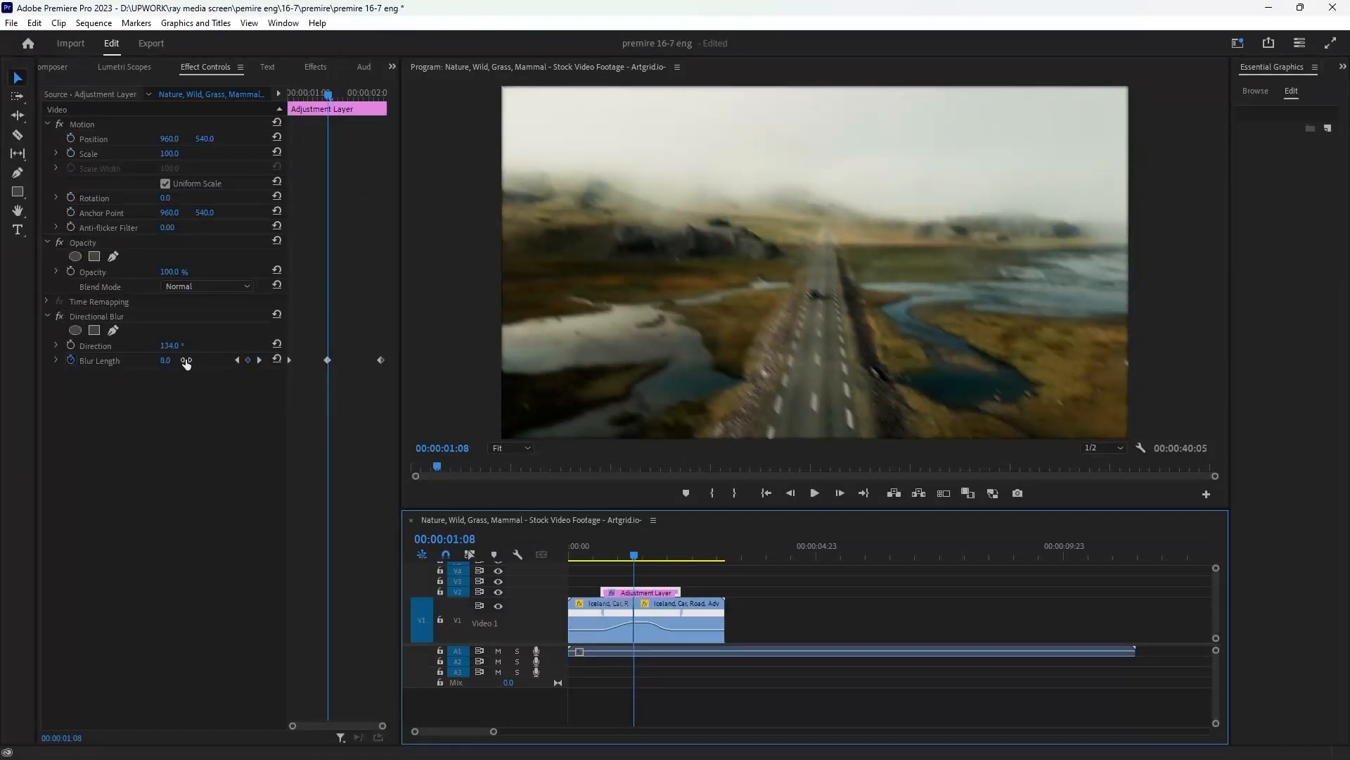
drag(172, 360, 168, 360)
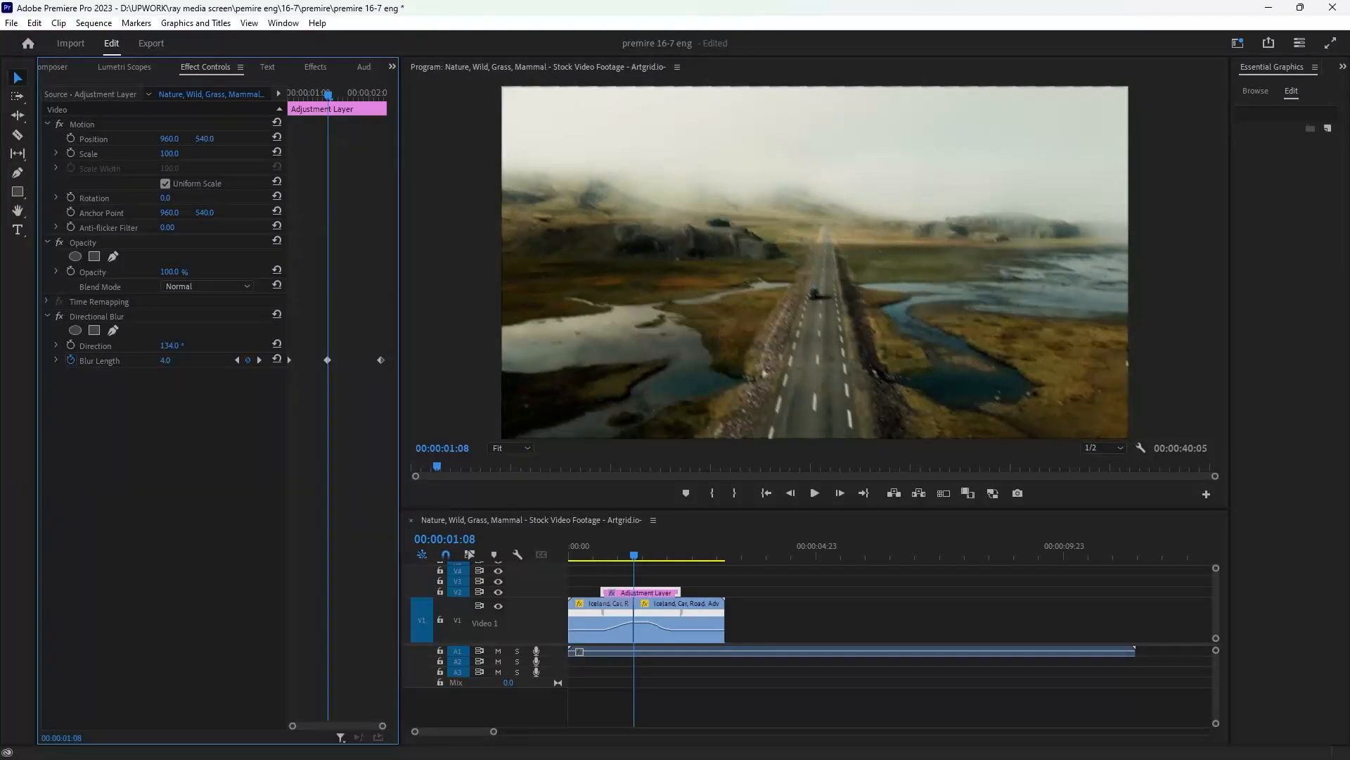